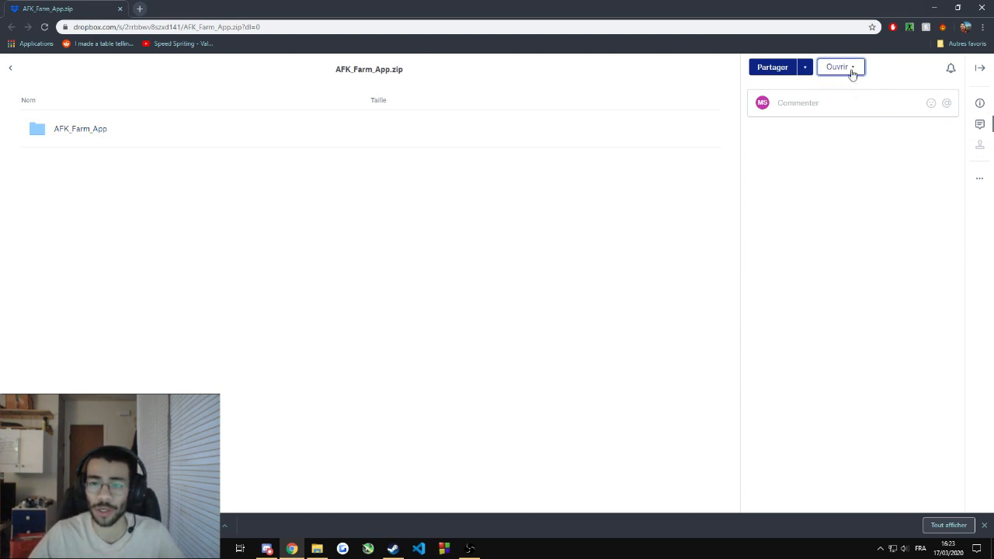
Step: Download AFK_Farm_App.zip from Dropbox via the Ouvrir menu's Télécharger option
click(841, 67)
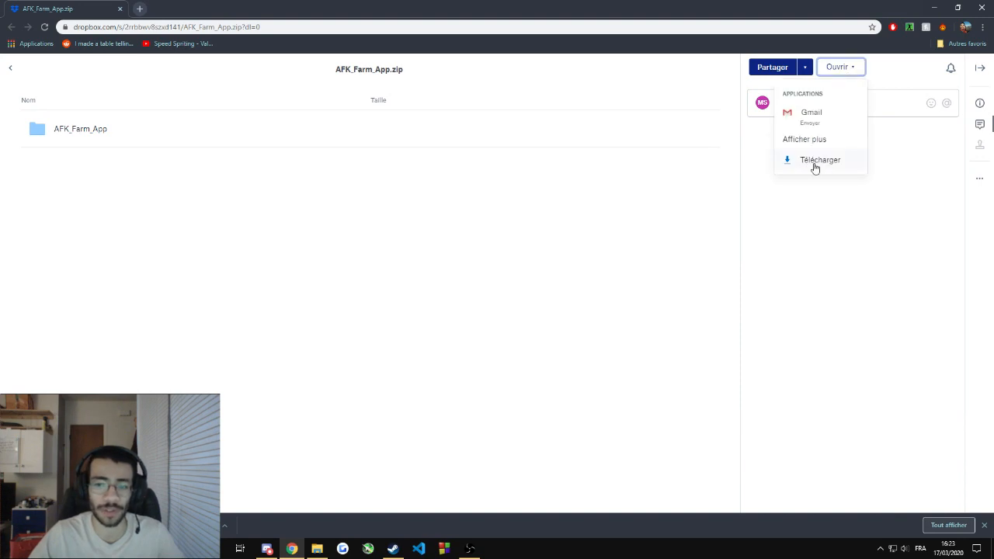
mouse_move(794, 168)
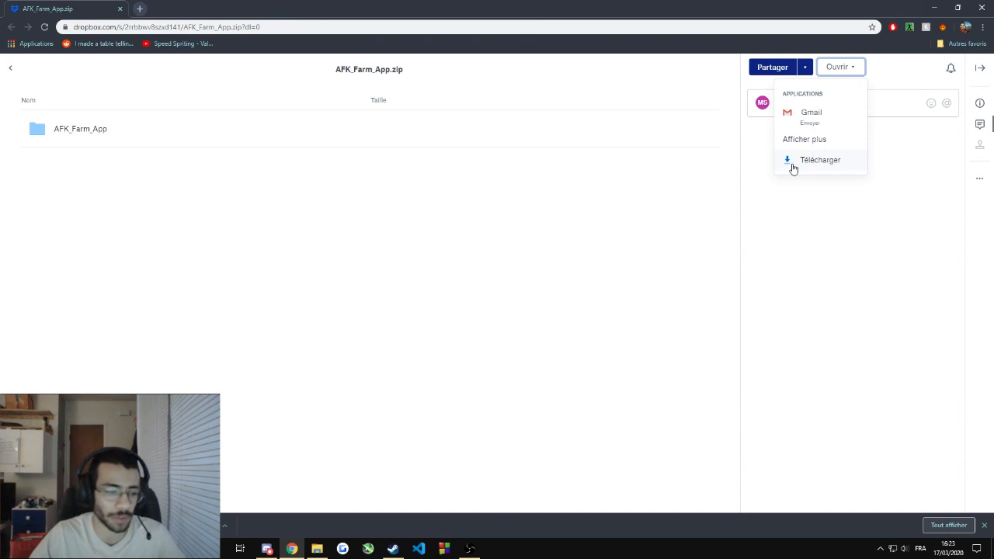
click(821, 160)
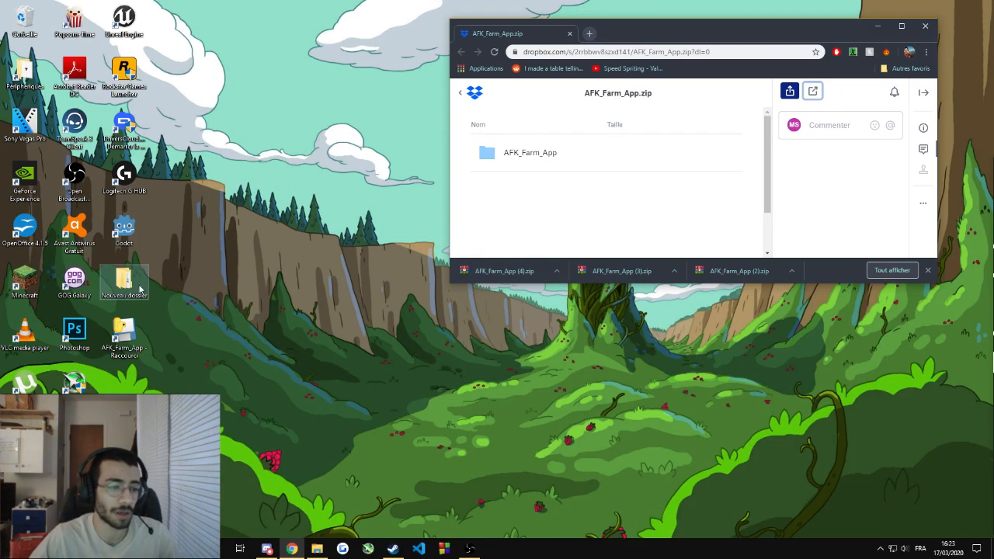
Step: Extract the AFK_Farm_App (3) archive here inside Nouveau dossier
double_click(124, 280)
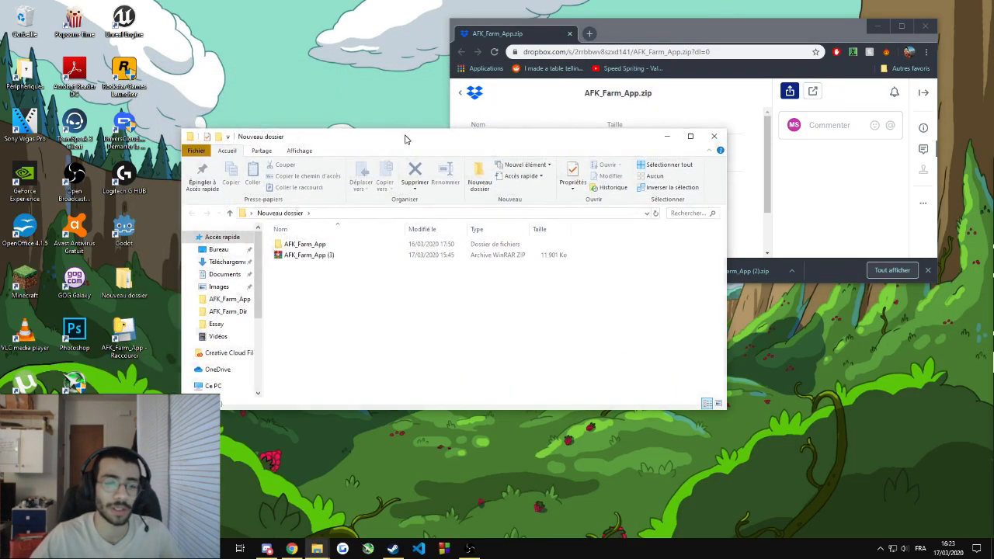
click(309, 254)
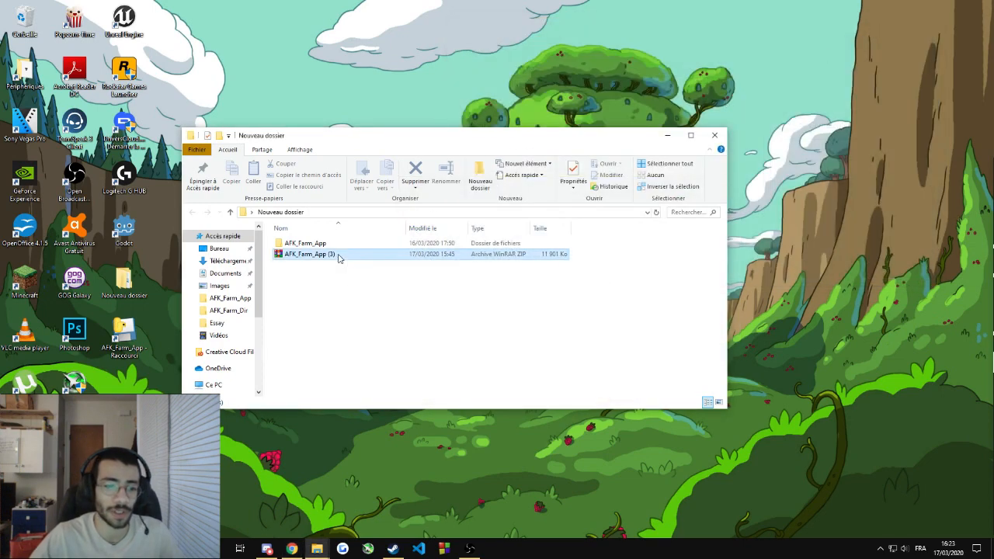
right_click(309, 254)
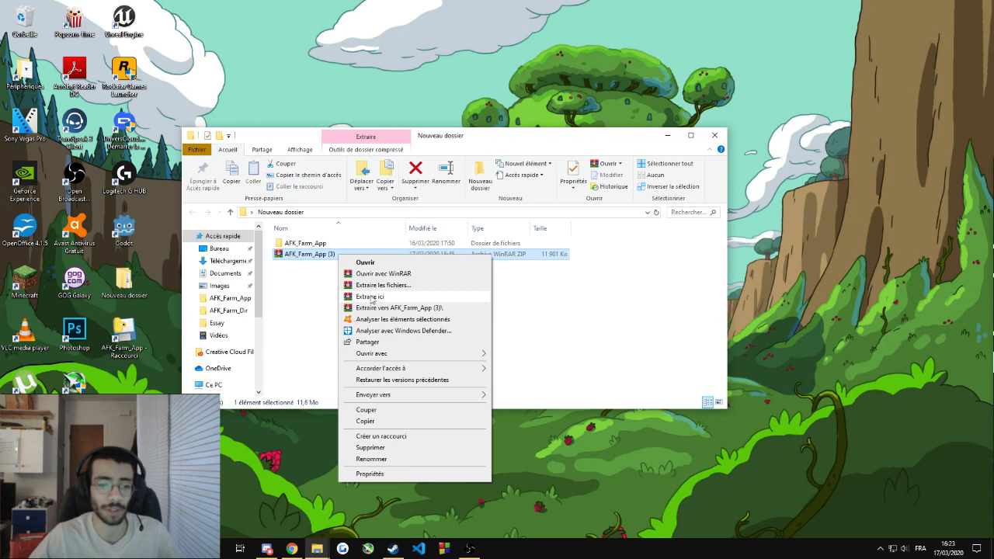
click(371, 296)
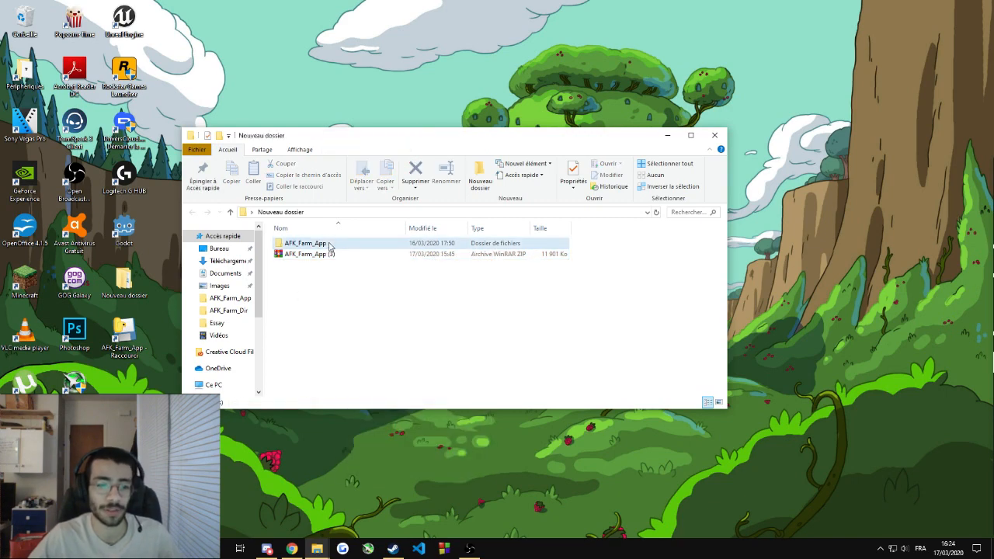
Step: Open the extracted AFK_Farm_App folder and select the 'How to use the App' file
double_click(305, 243)
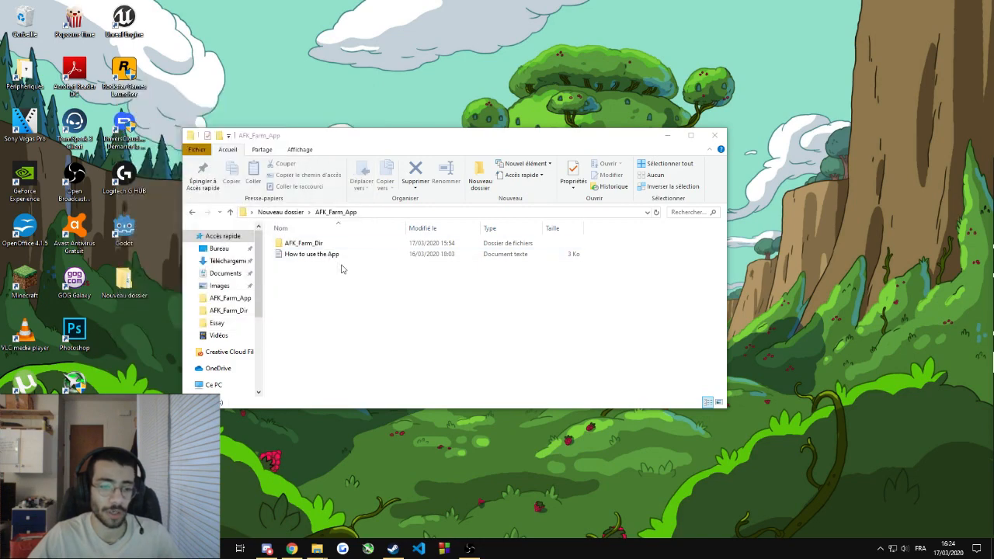
click(303, 243)
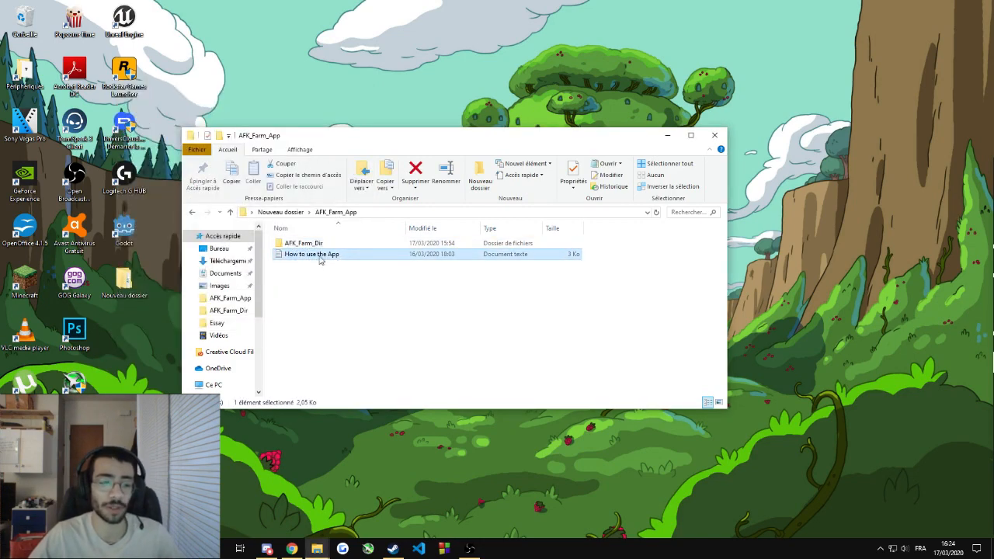
mouse_move(314, 260)
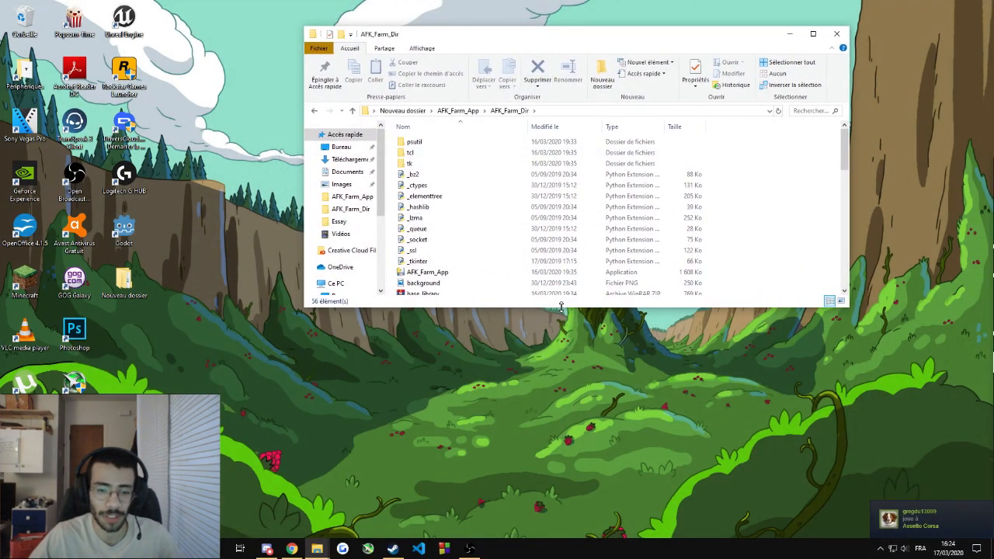
Step: Create a desktop shortcut for AFK_Farm_App.exe from AFK_Farm_Dir using Créer un raccourci
click(427, 272)
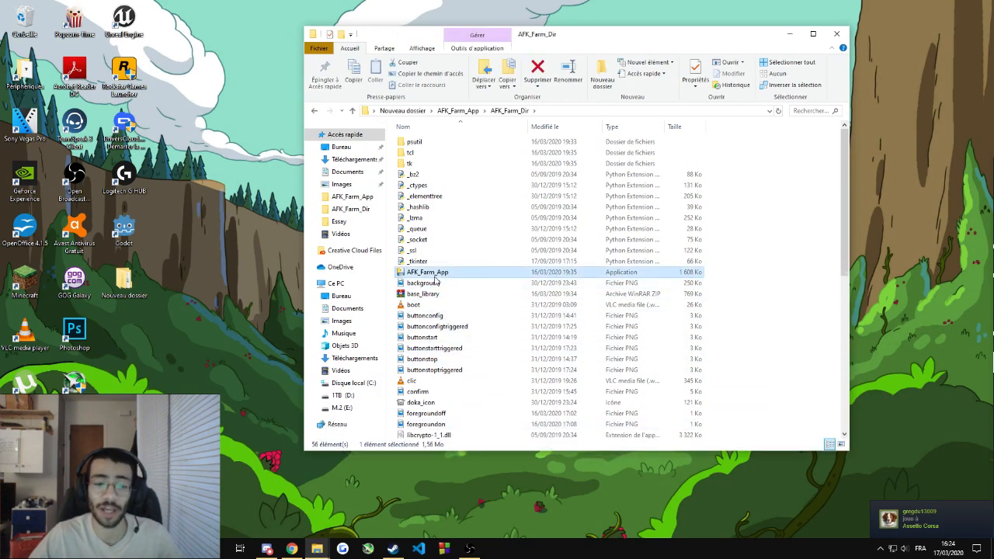
mouse_move(449, 276)
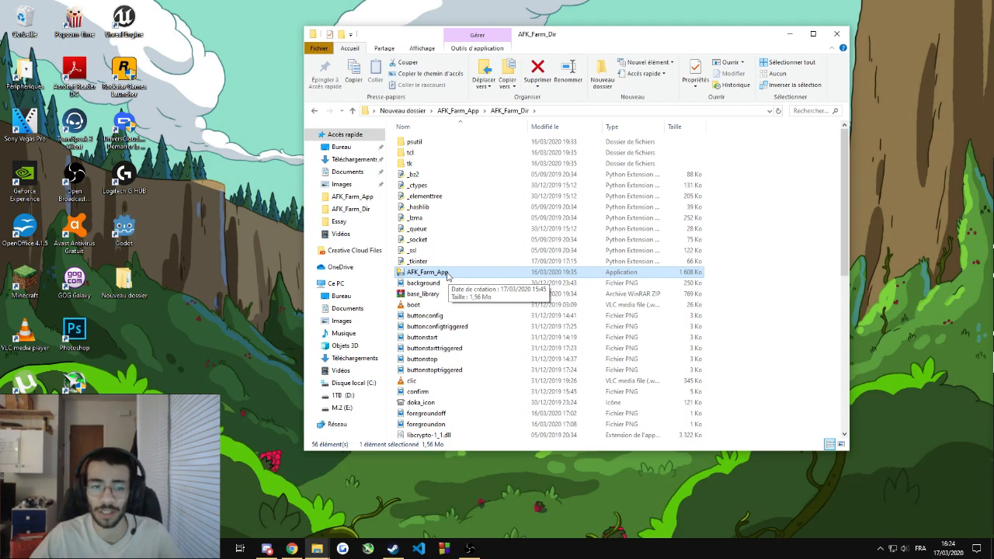
right_click(428, 272)
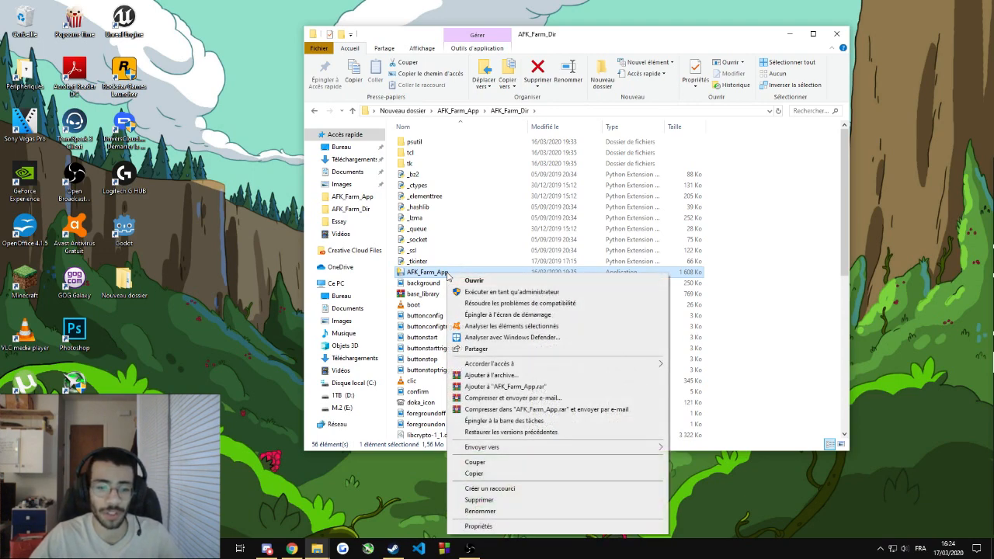
mouse_move(489, 488)
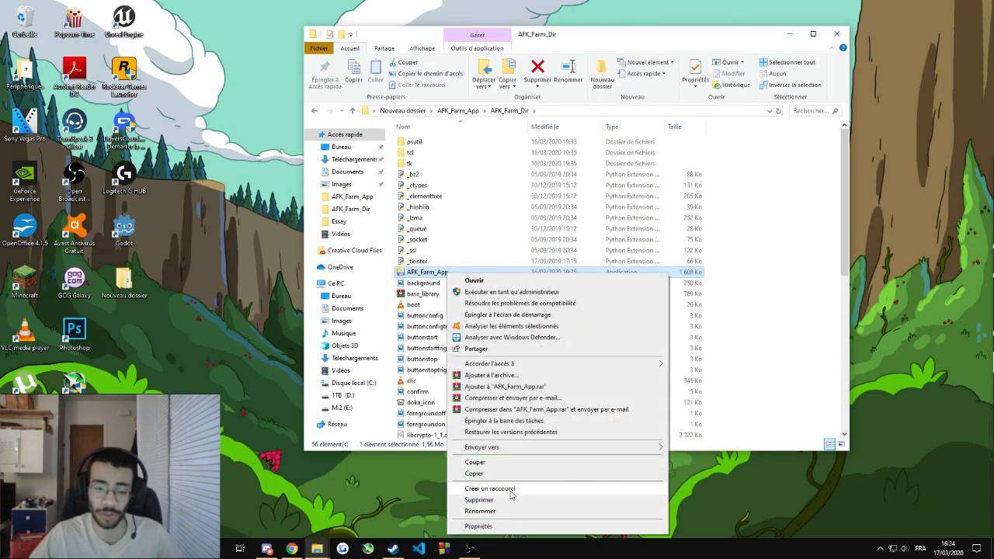
click(489, 488)
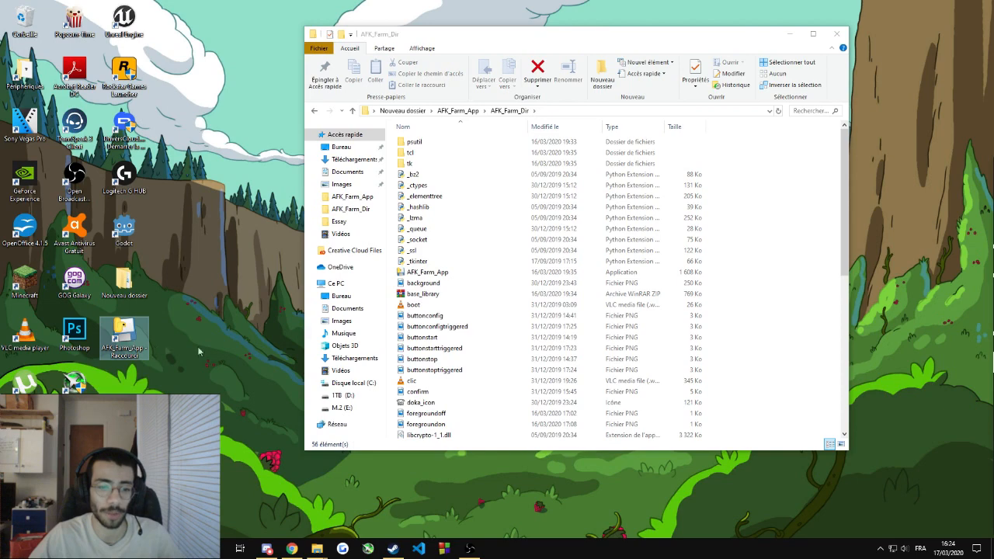
click(428, 272)
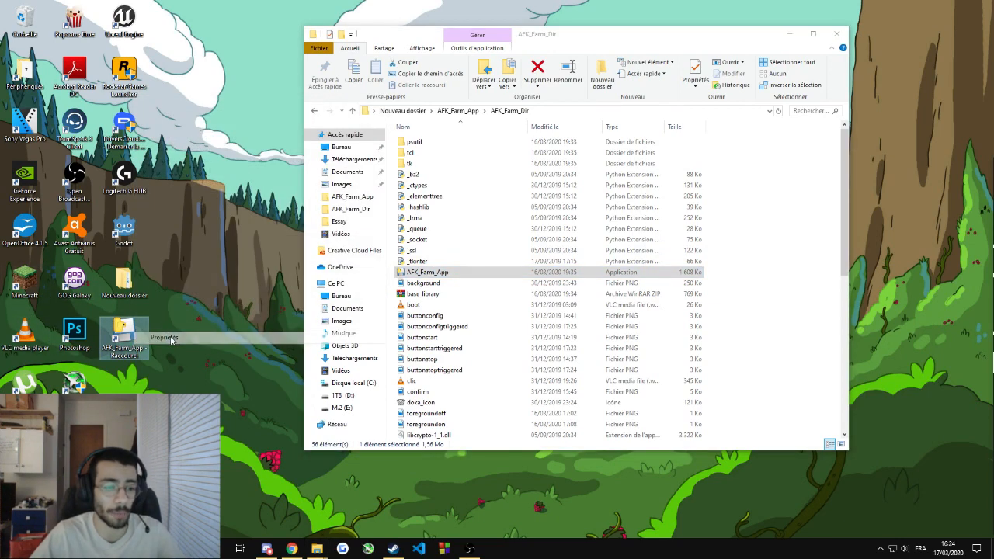
Step: Set a custom icon file on the AFK_Farm_App shortcut, then launch the app
click(164, 337)
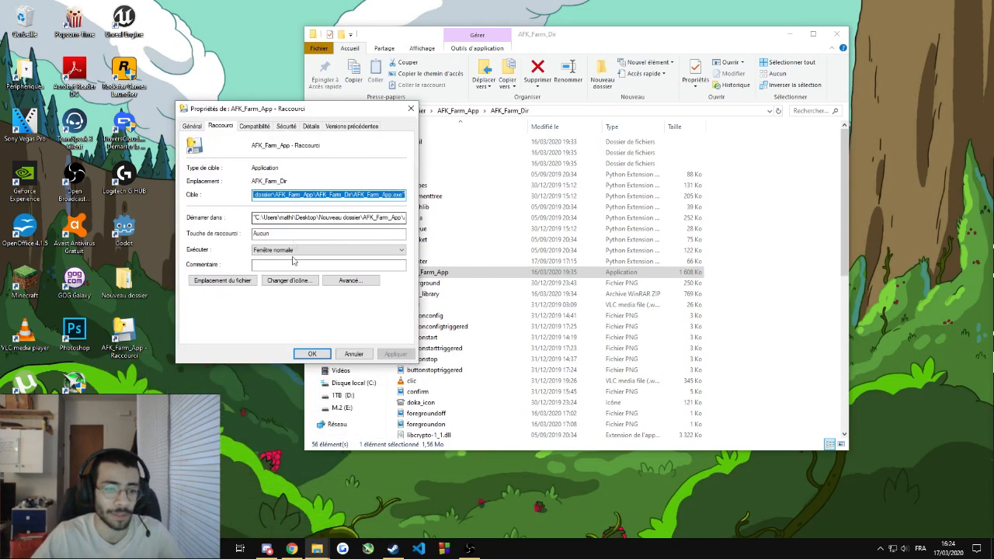
click(289, 280)
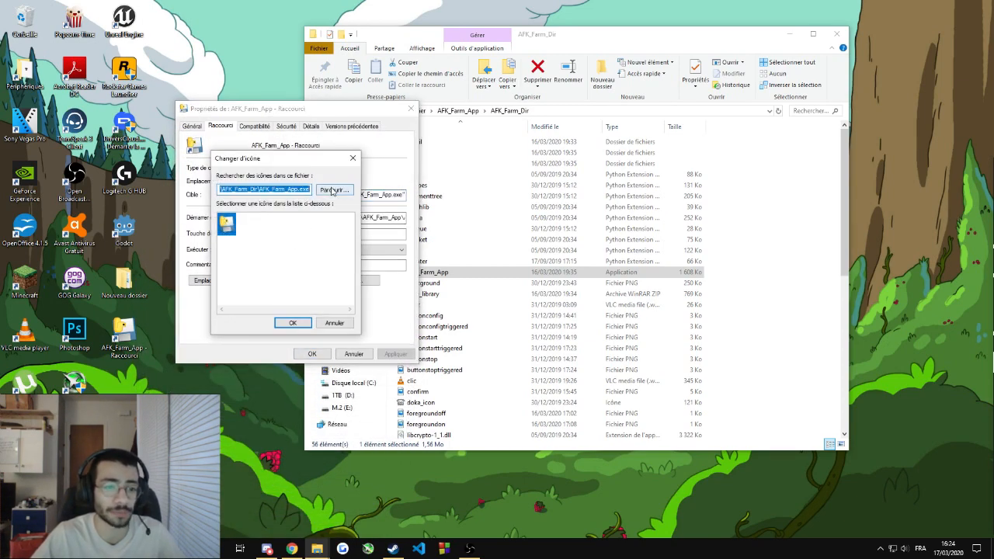
click(335, 190)
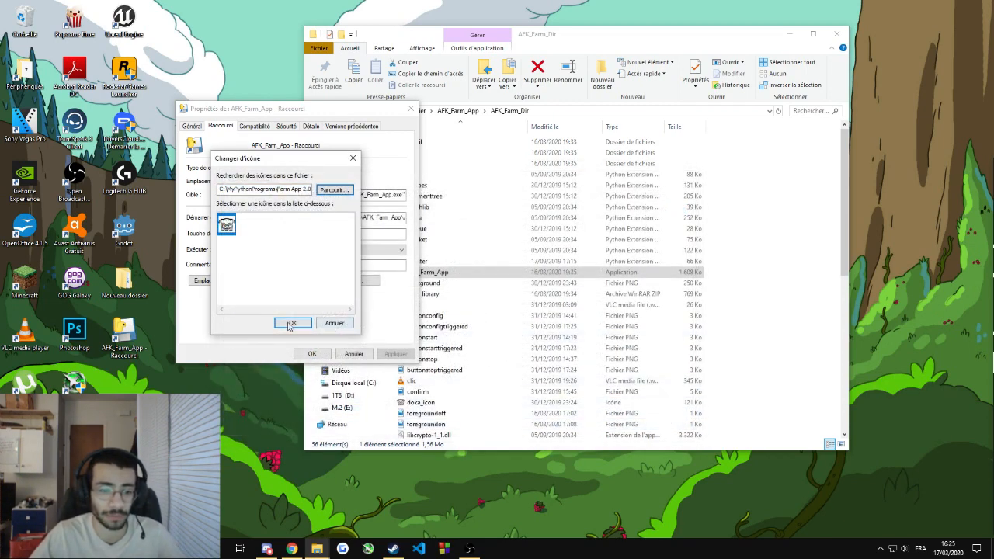
click(293, 323)
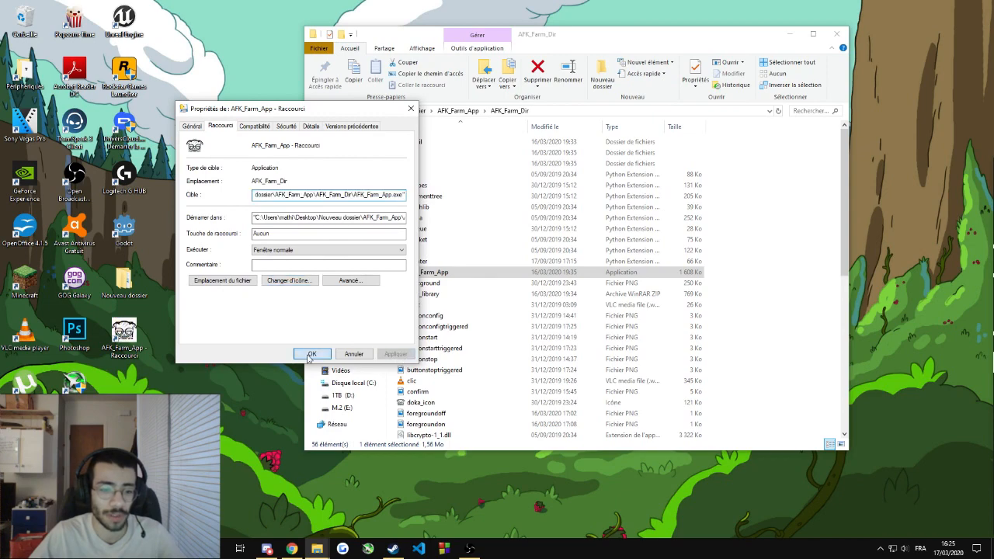
click(311, 354)
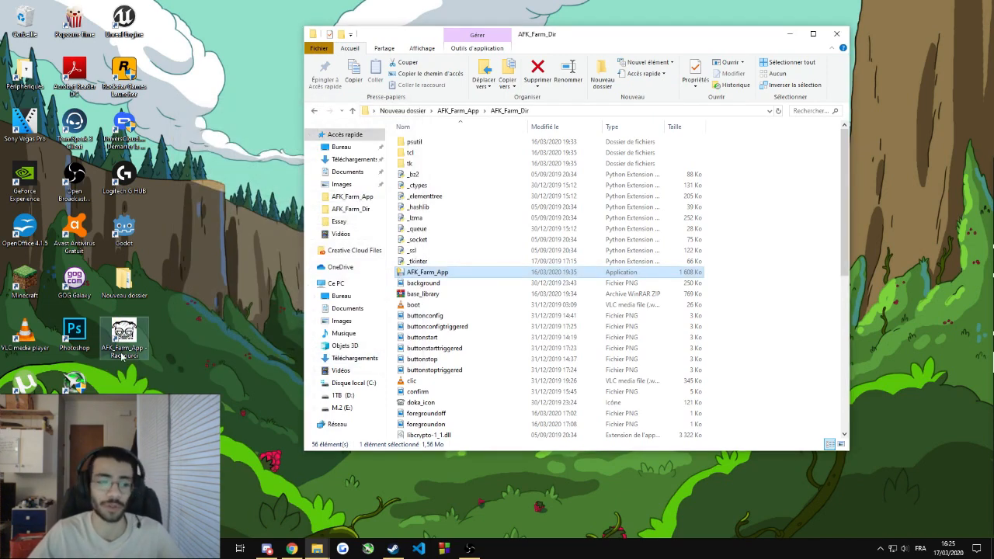
click(837, 33)
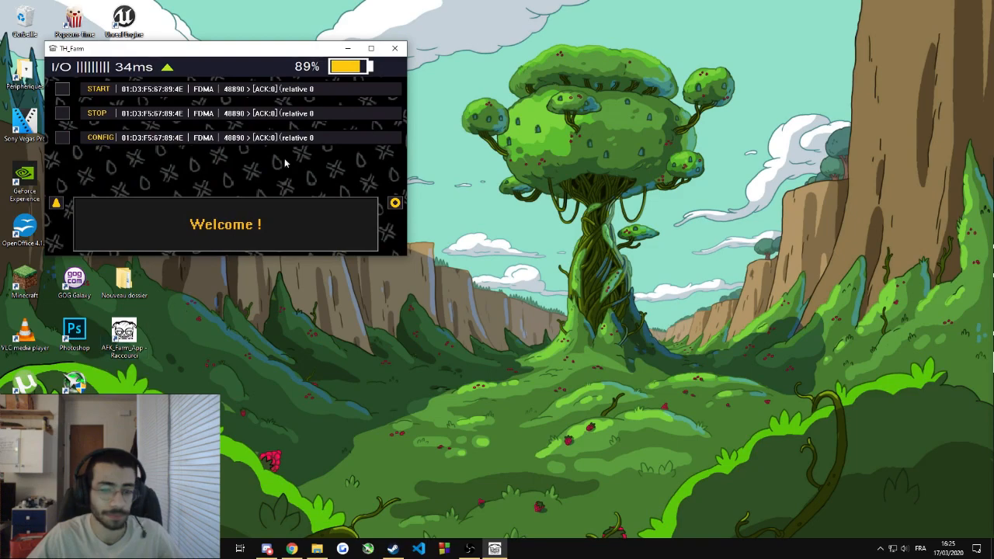
Step: Drag the TH_Farm window rightward from the upper left of the desktop
drag(226, 48, 256, 80)
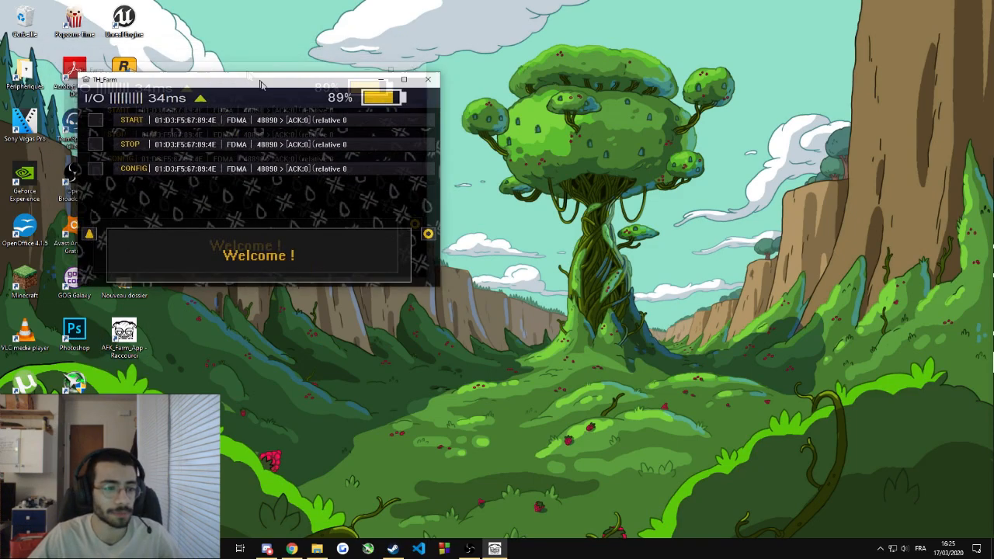
drag(260, 82, 497, 136)
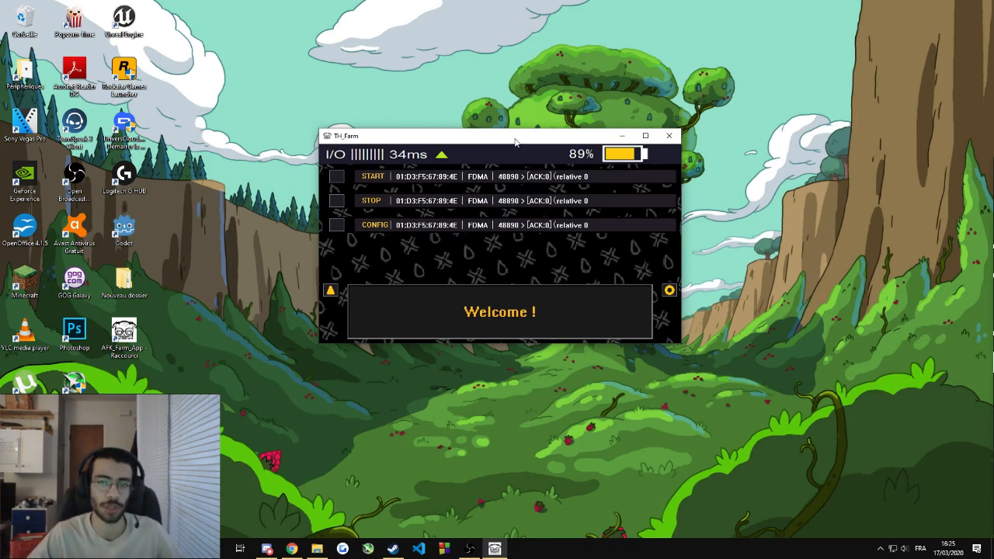
mouse_move(483, 179)
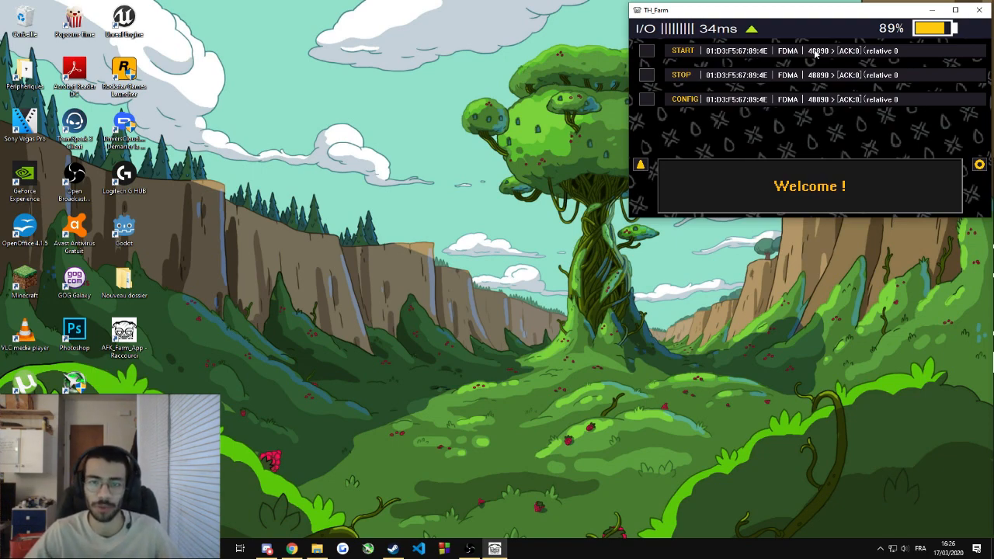
mouse_move(804, 17)
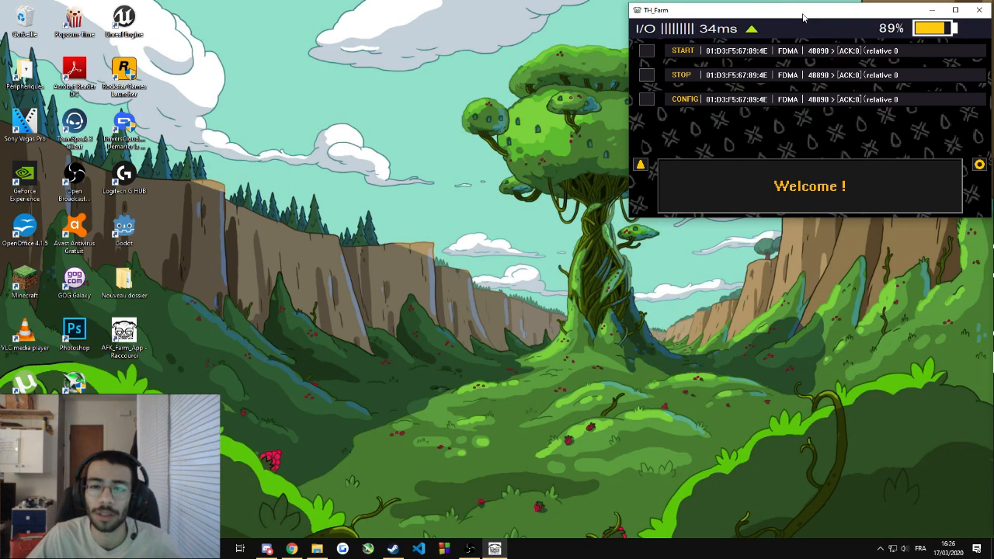
Step: Drag the TH_Farm window from the top-right corner back to the desktop centre
drag(805, 9, 566, 99)
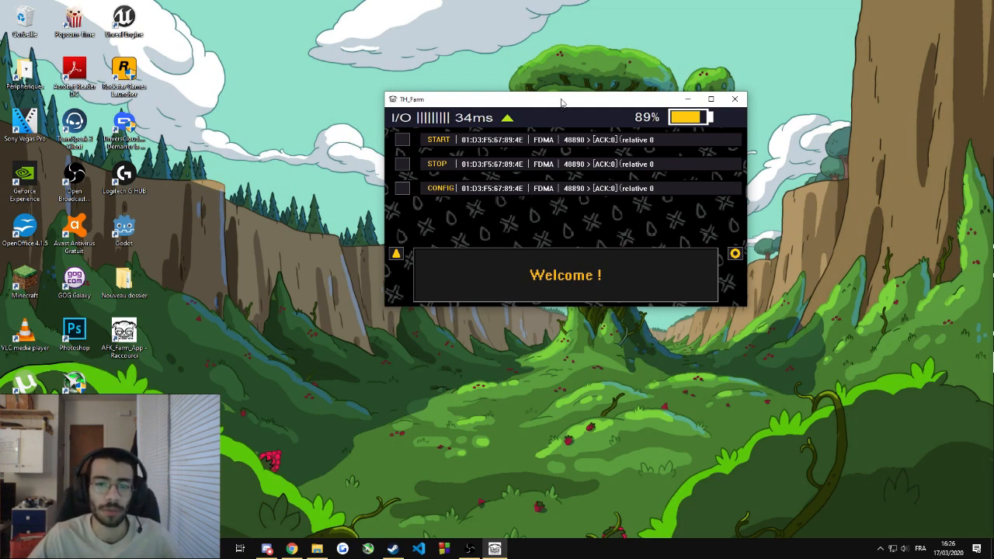
drag(563, 100, 519, 143)
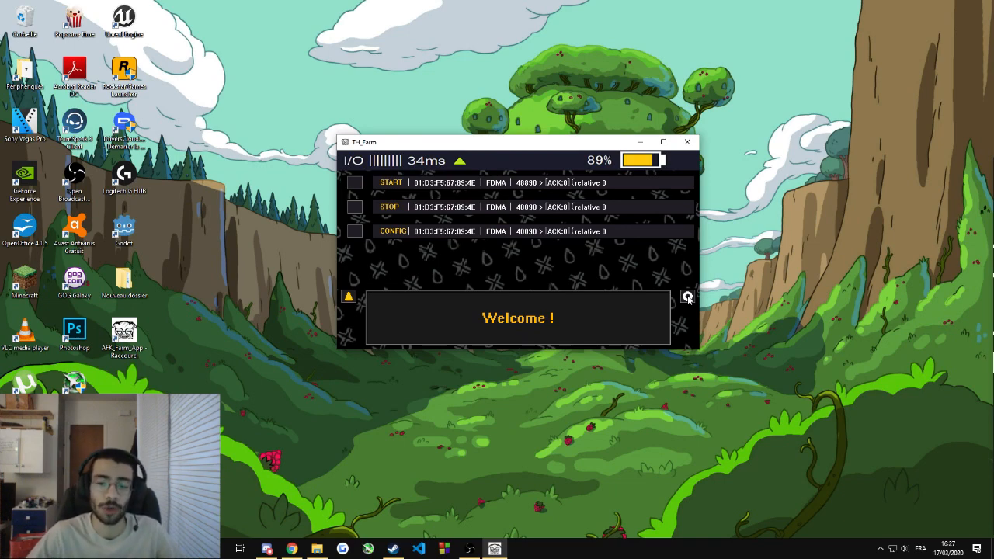
Step: Enter and confirm a 10800-second periodic game restart interval
click(392, 231)
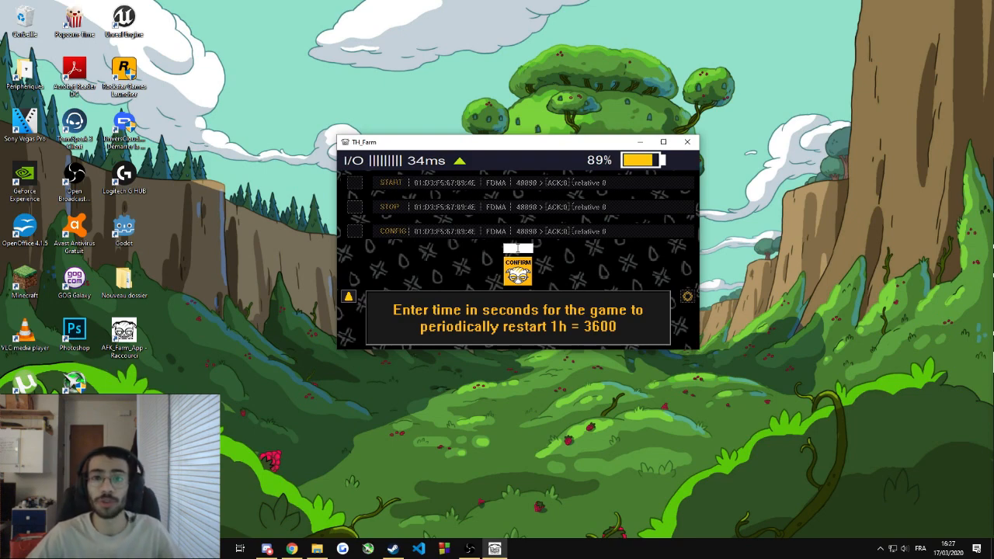
text(1)
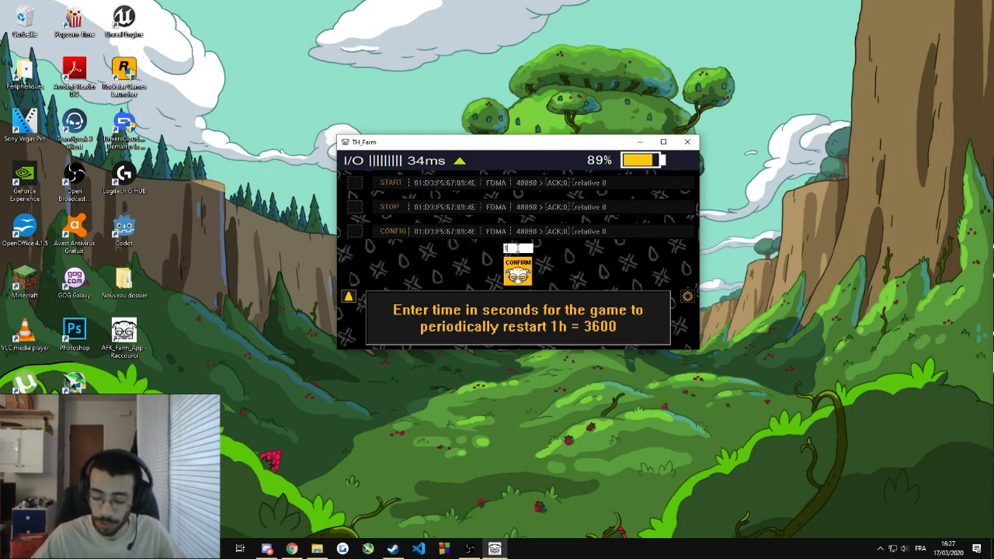
text(0800)
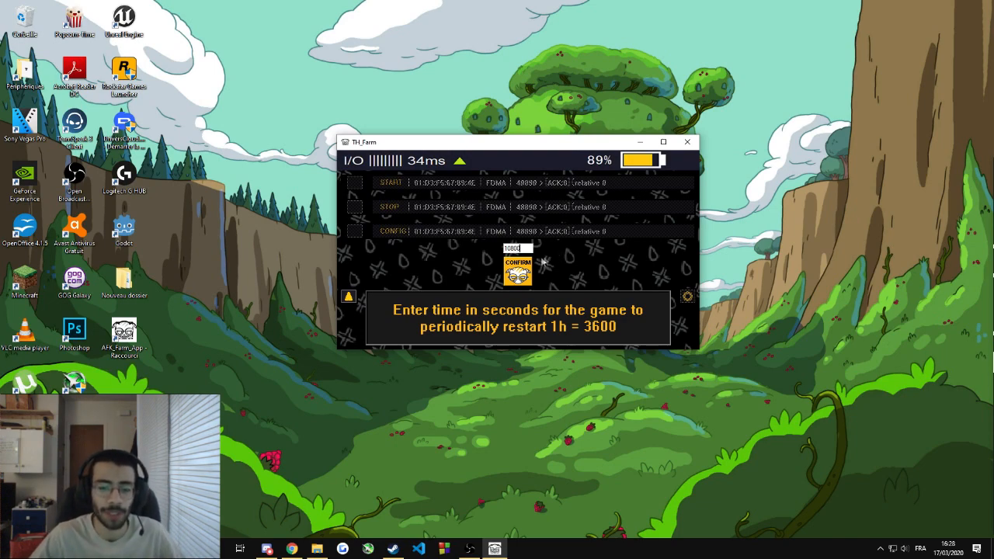
click(517, 269)
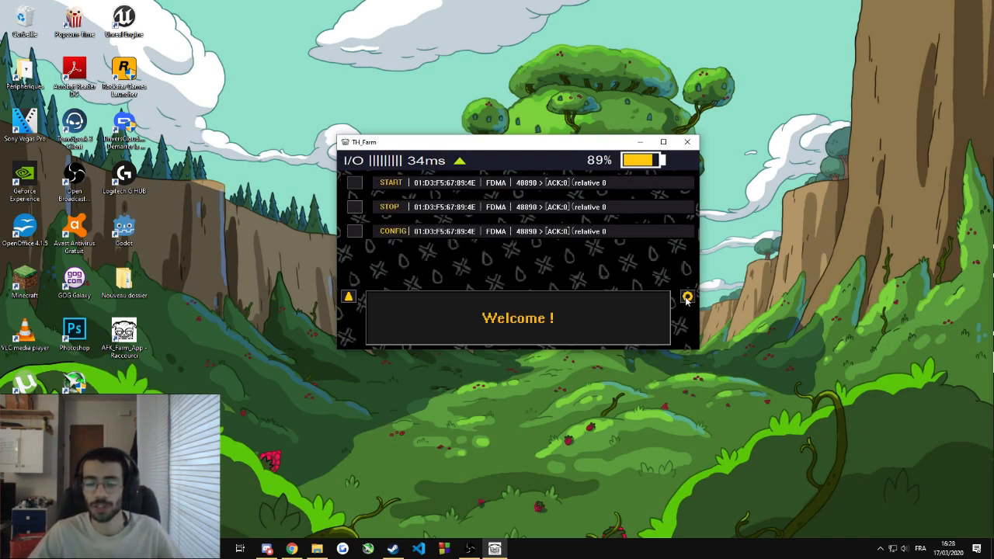
mouse_move(686, 304)
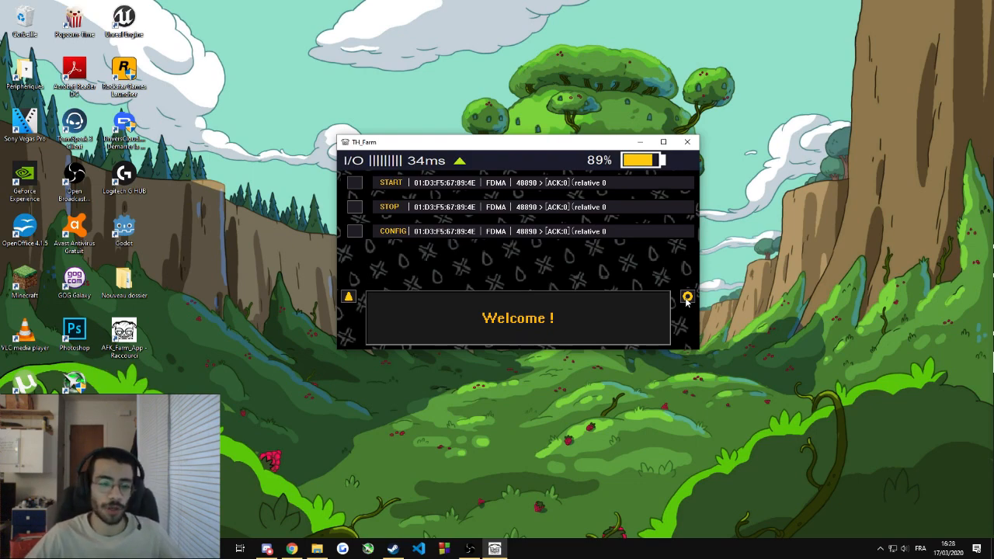
mouse_move(539, 159)
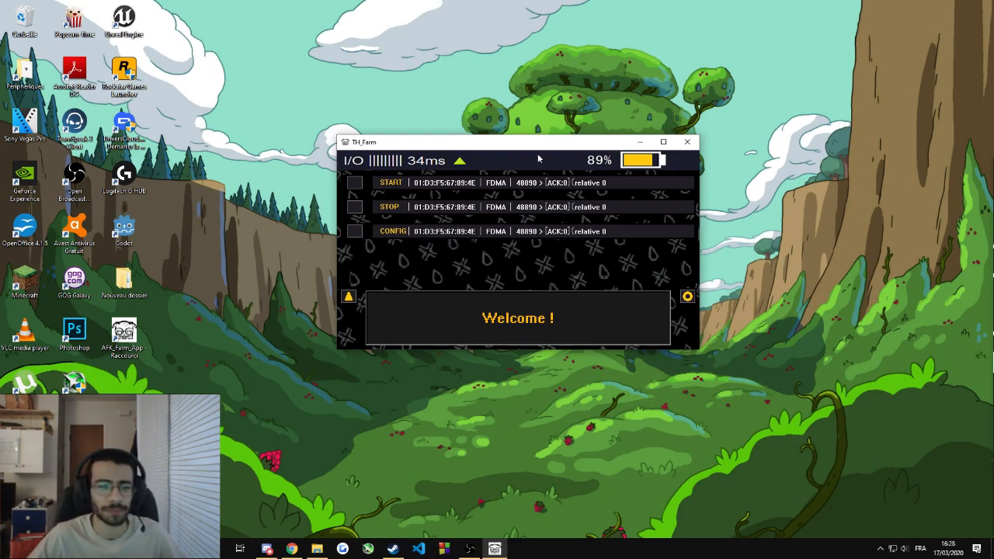
Step: Confirm the configuration reset and browse to the Rainbow Six Siege game folder
drag(512, 141, 490, 155)
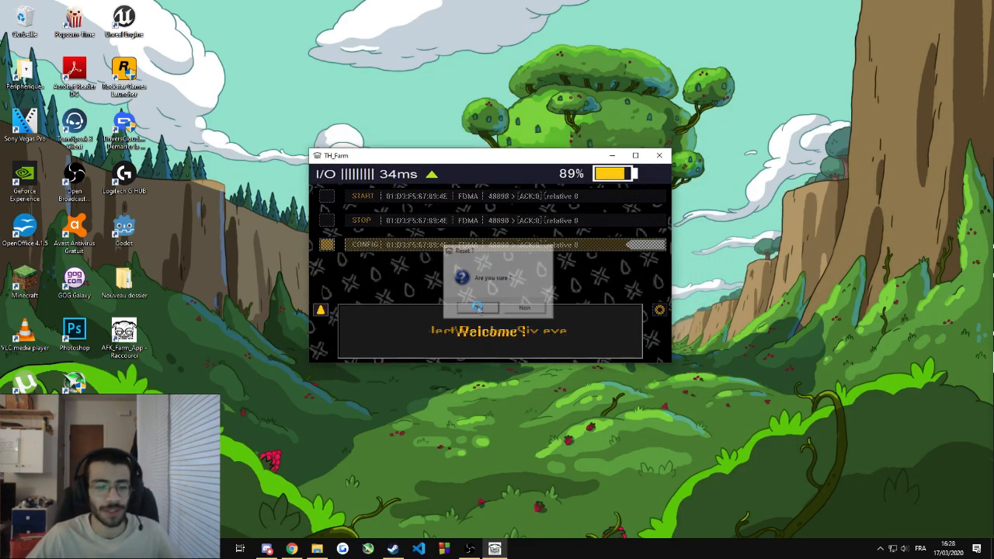
click(477, 308)
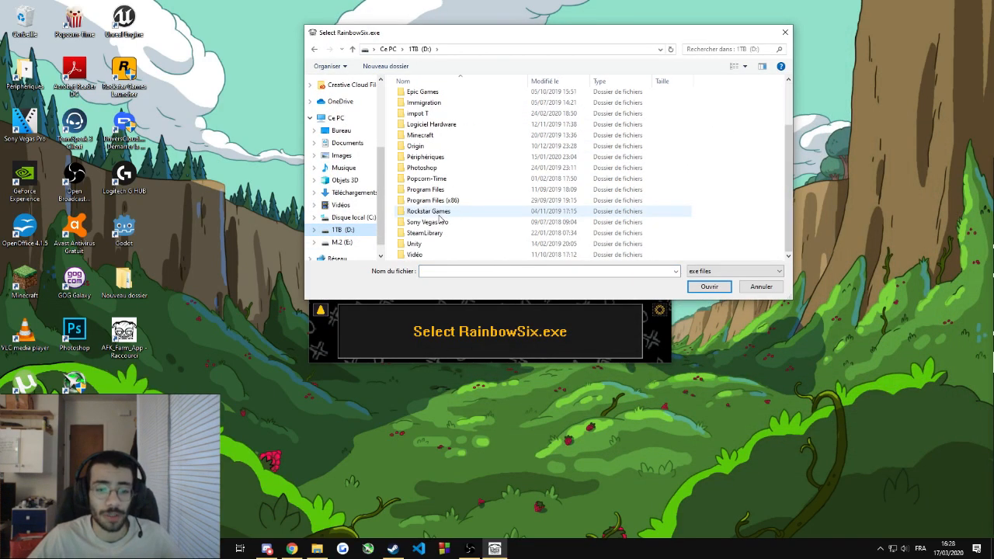
double_click(424, 233)
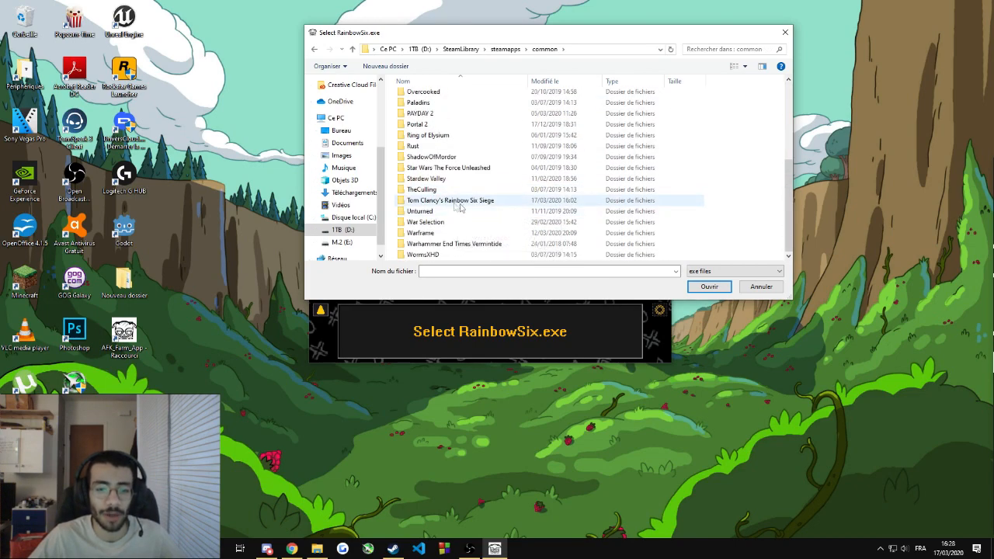
double_click(451, 200)
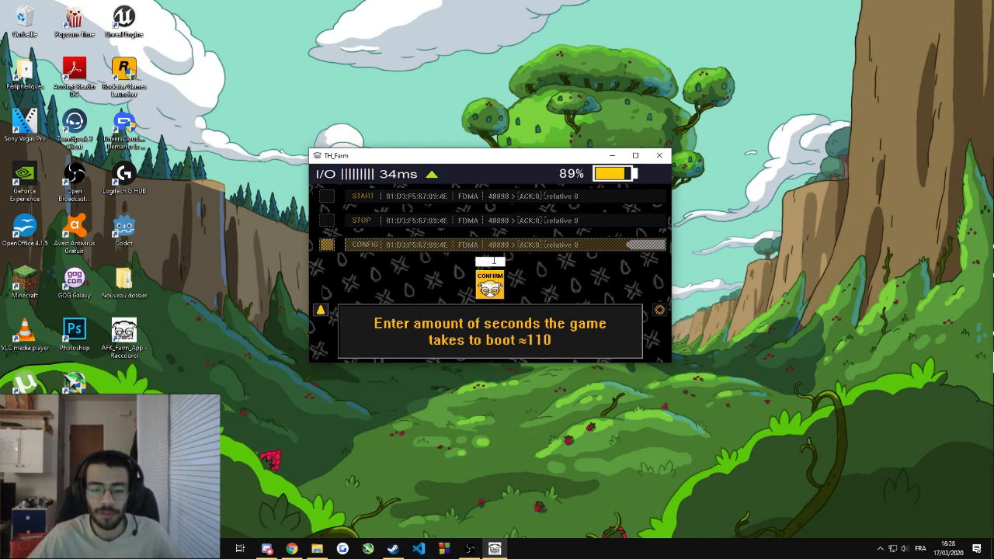
Step: Confirm a 110-second game boot time and move the window to the upper right
text(110)
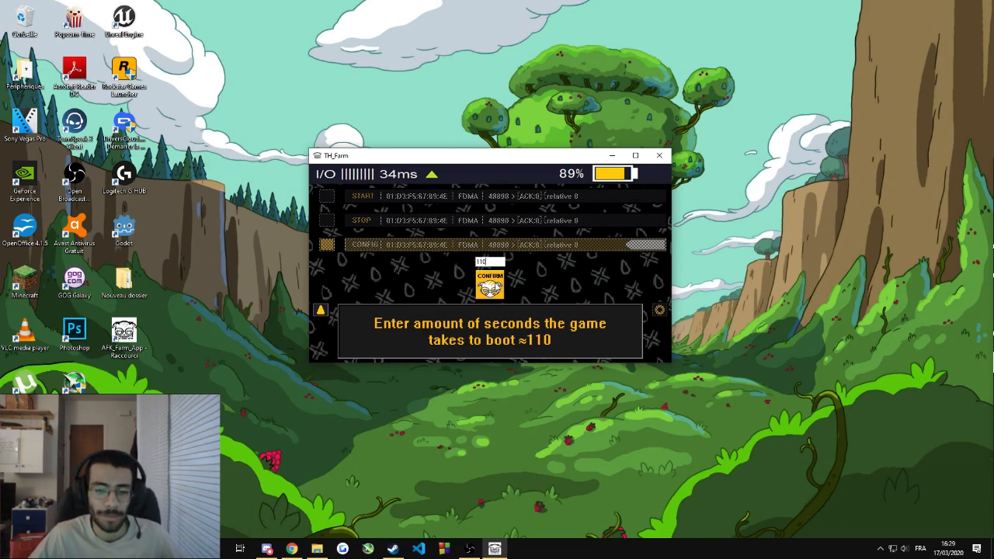
click(489, 283)
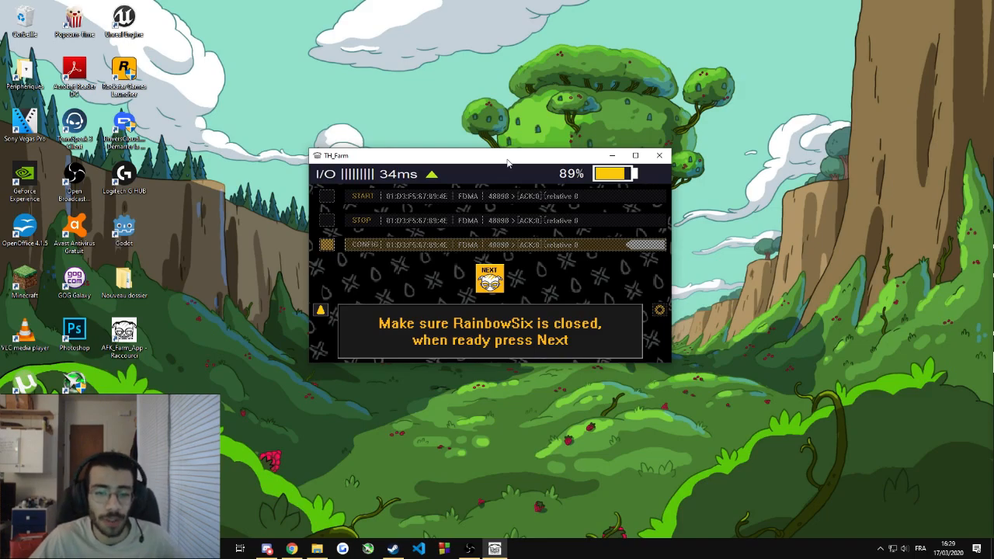
drag(507, 156, 800, 18)
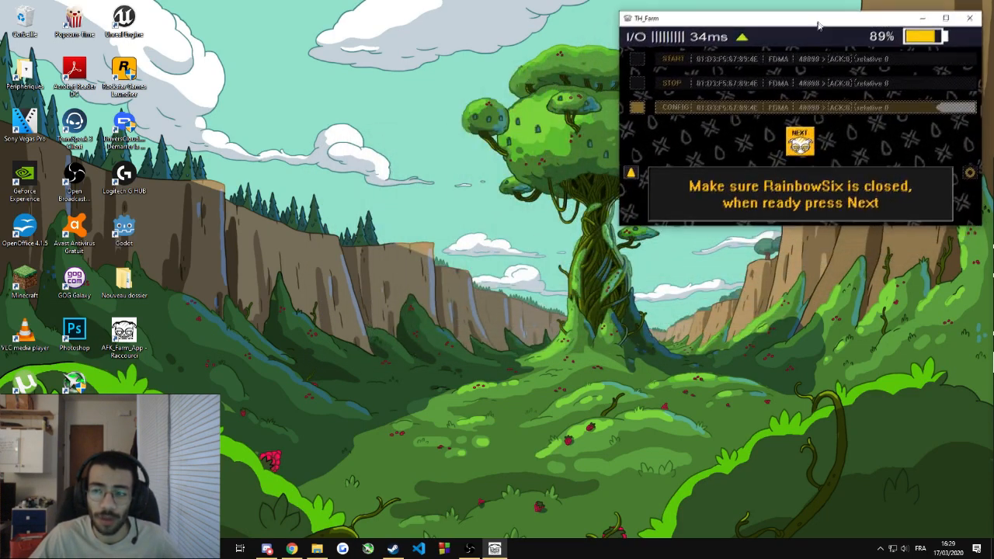
Step: Launch Rainbow Six Siege, continue once booted, and move the farm window to the upper left
click(800, 140)
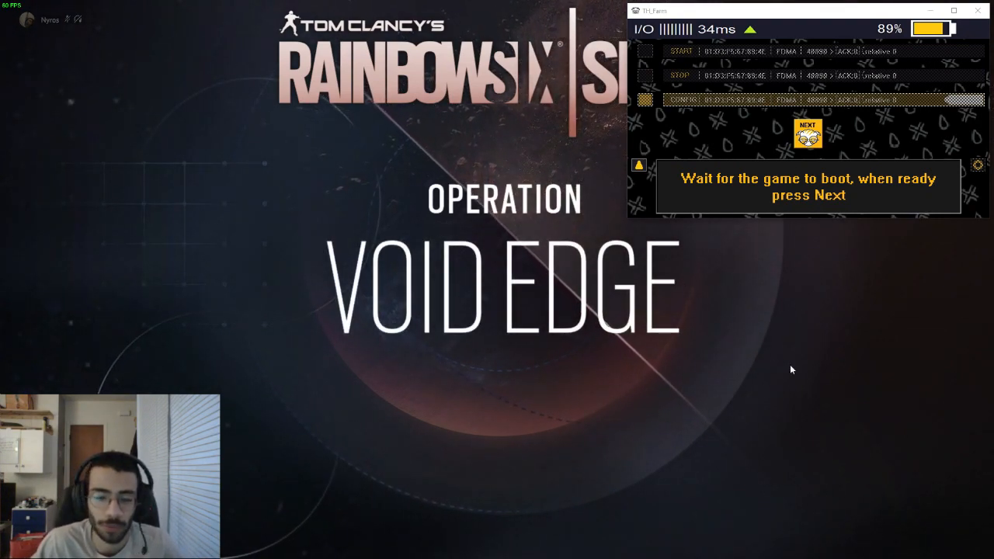
mouse_move(748, 254)
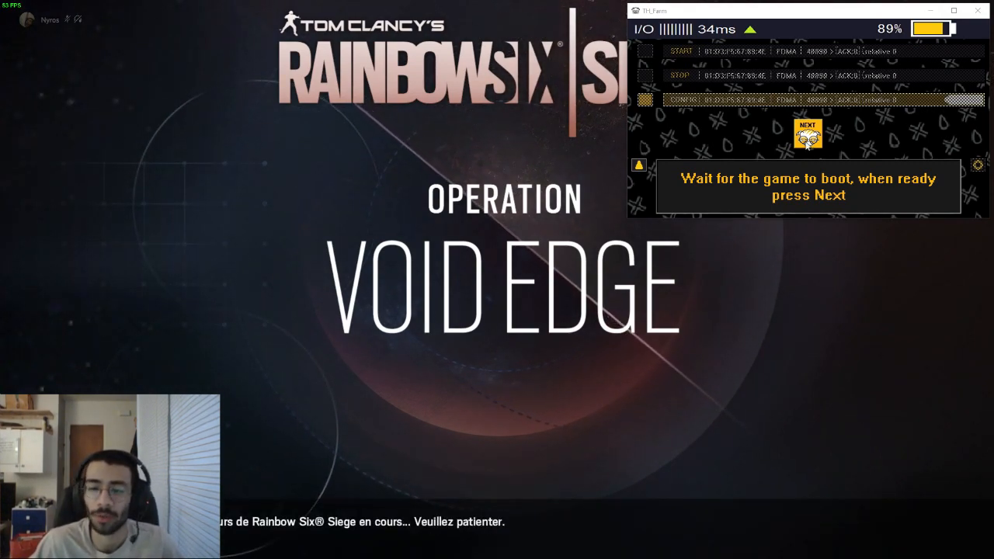
click(808, 134)
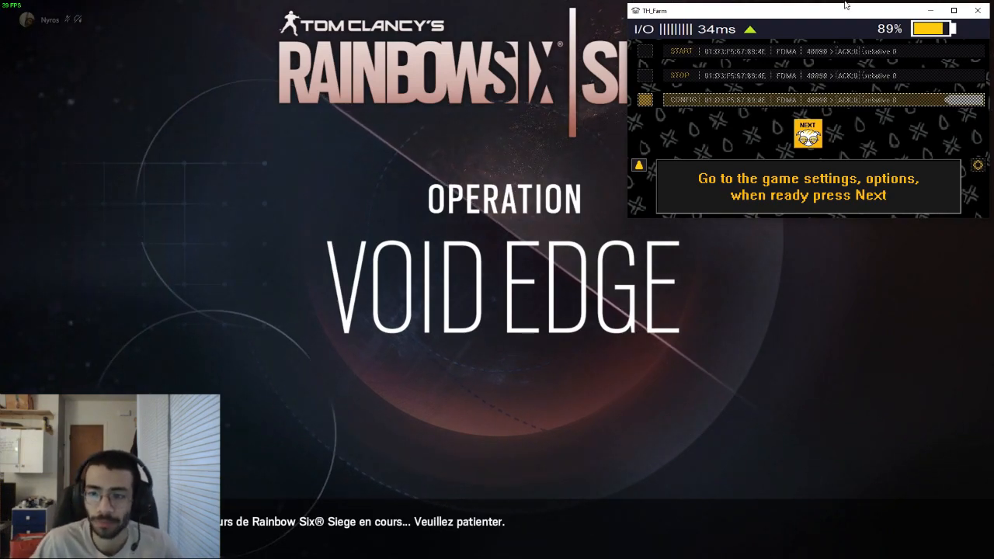
drag(808, 10, 314, 64)
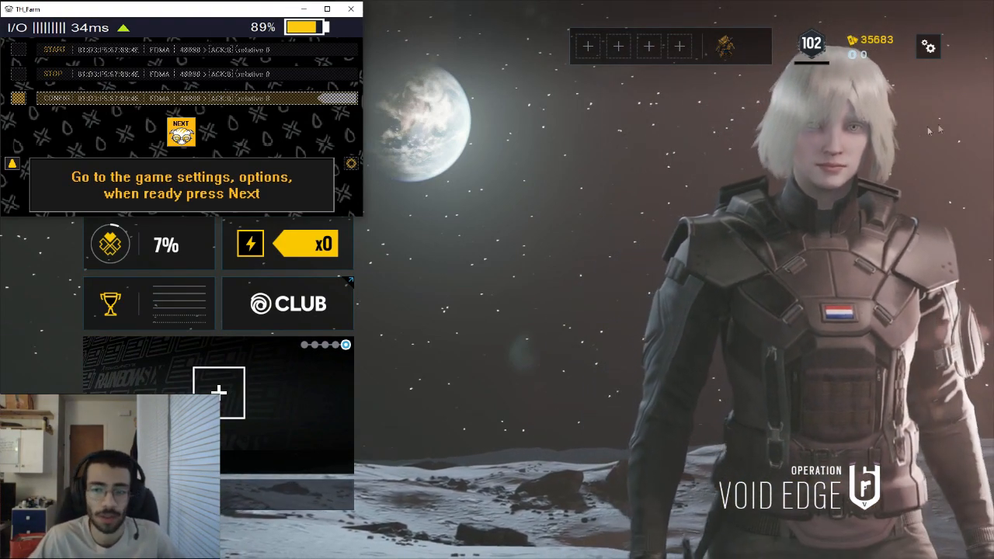
Step: From the gear menu, open OPTIONS and go to Préférences matchmaking on the gameplay tab
click(928, 46)
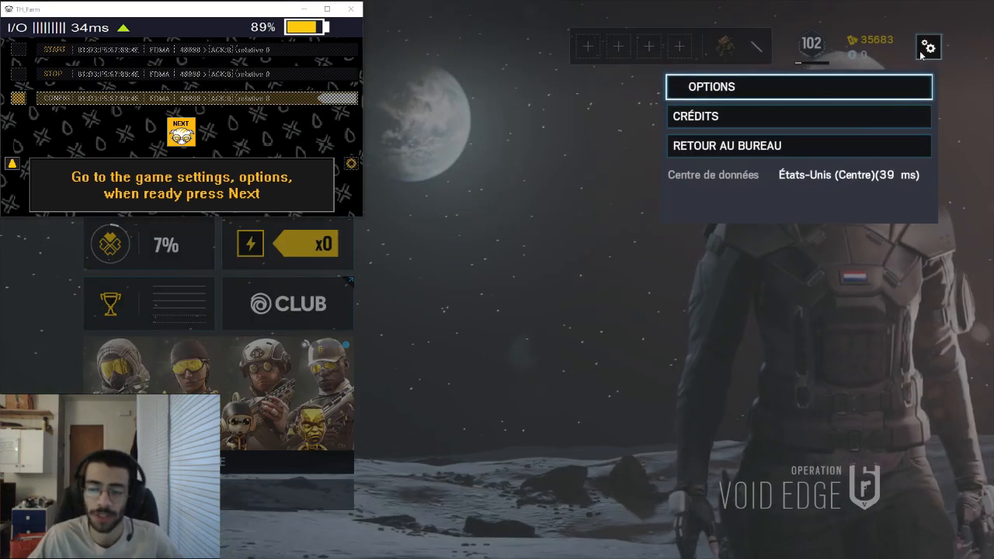
click(712, 86)
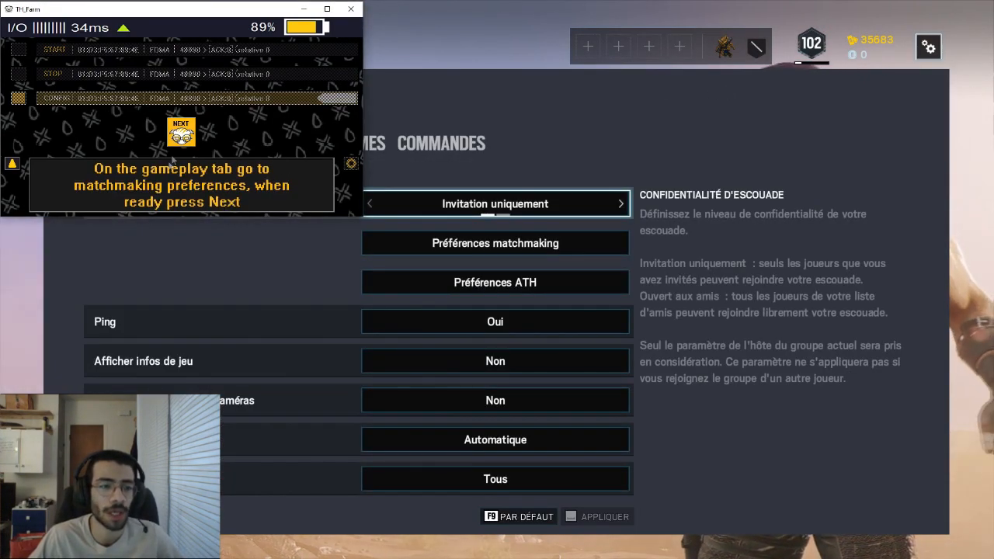
mouse_move(268, 180)
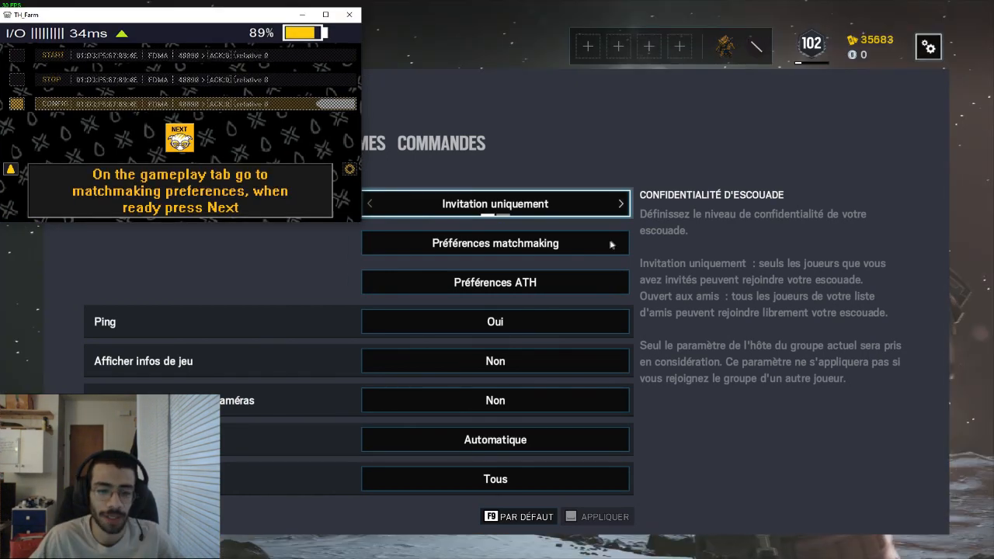
click(495, 243)
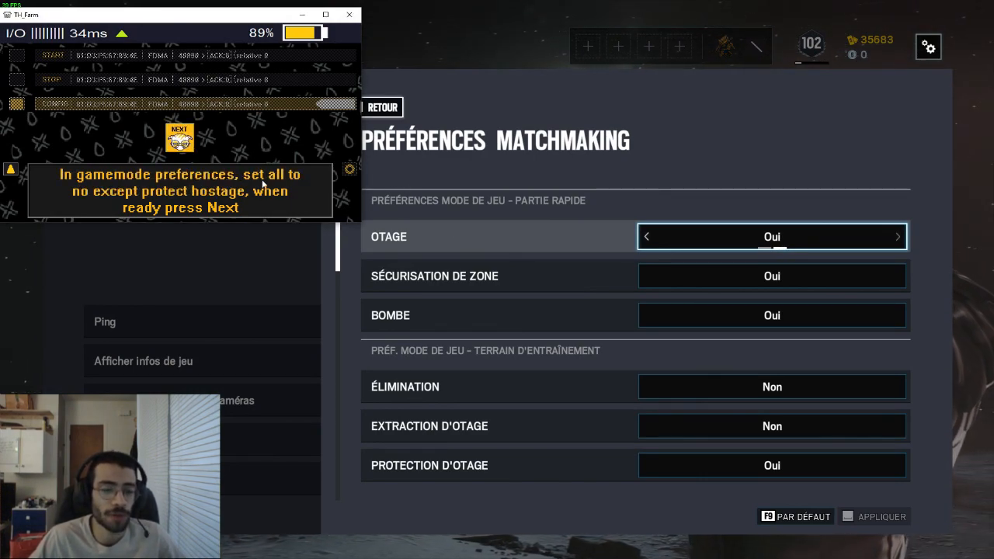
mouse_move(300, 204)
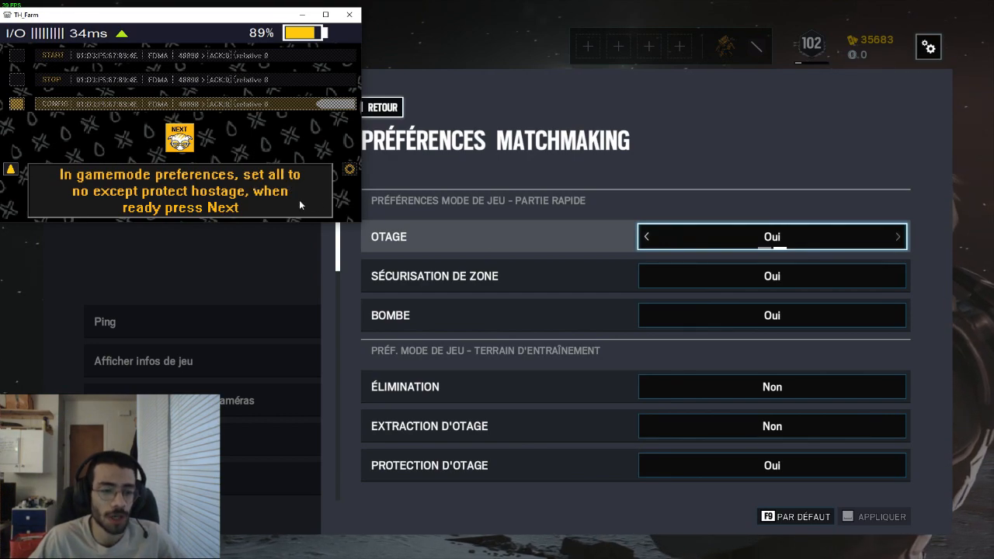
Step: Scroll down the matchmaking preferences to the training grounds mode settings
scroll(down, 3)
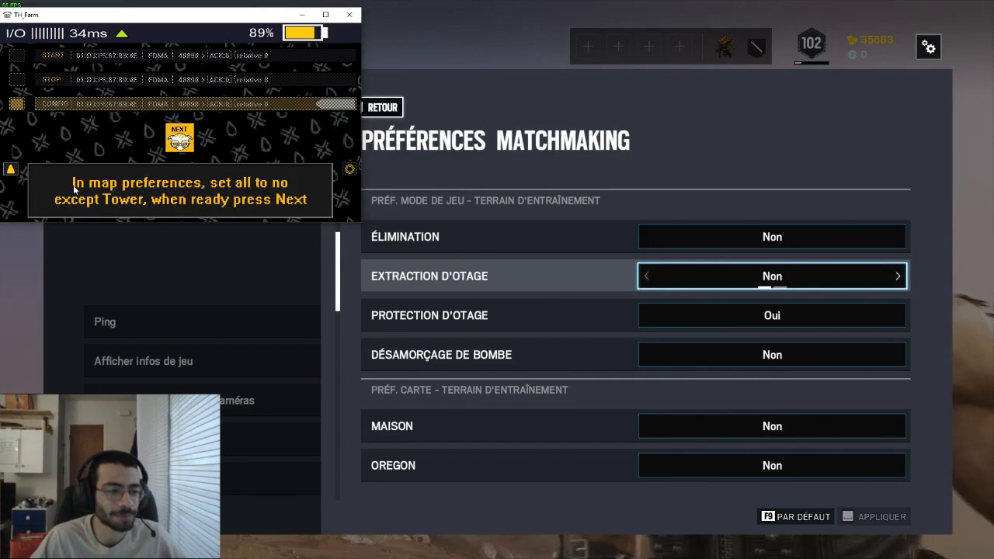
mouse_move(175, 226)
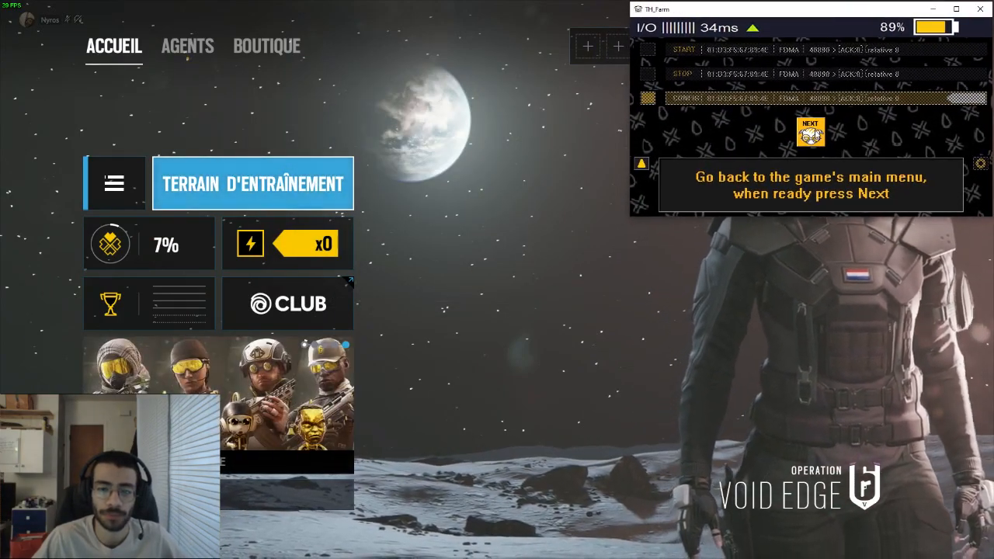
Step: Advance TH_Farm to its next instruction and open game mode selection beside Terrain d'entraînement
click(810, 129)
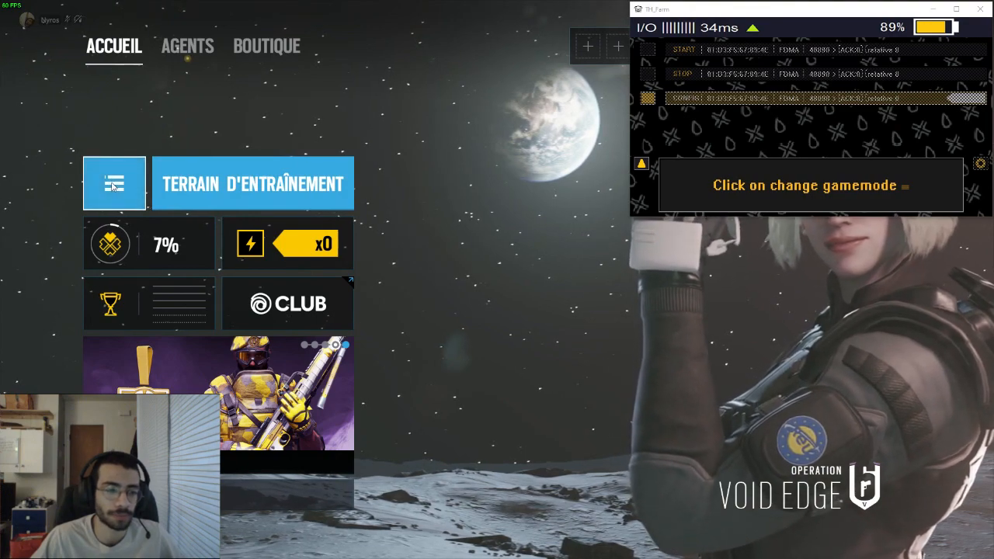
click(115, 183)
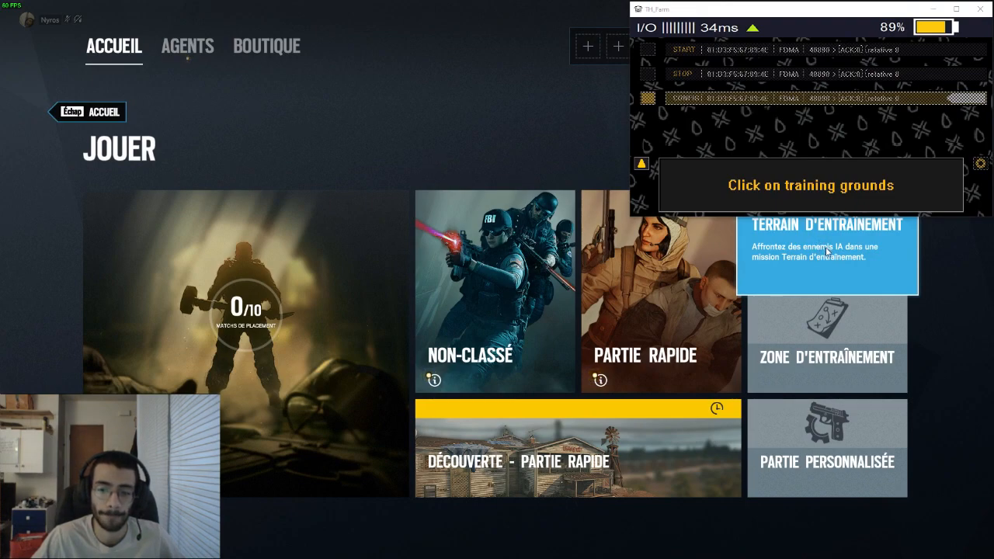
Step: Choose TERRAIN D'ENTRAÎNEMENT with NORMAL difficulty to launch the Tower match
click(827, 256)
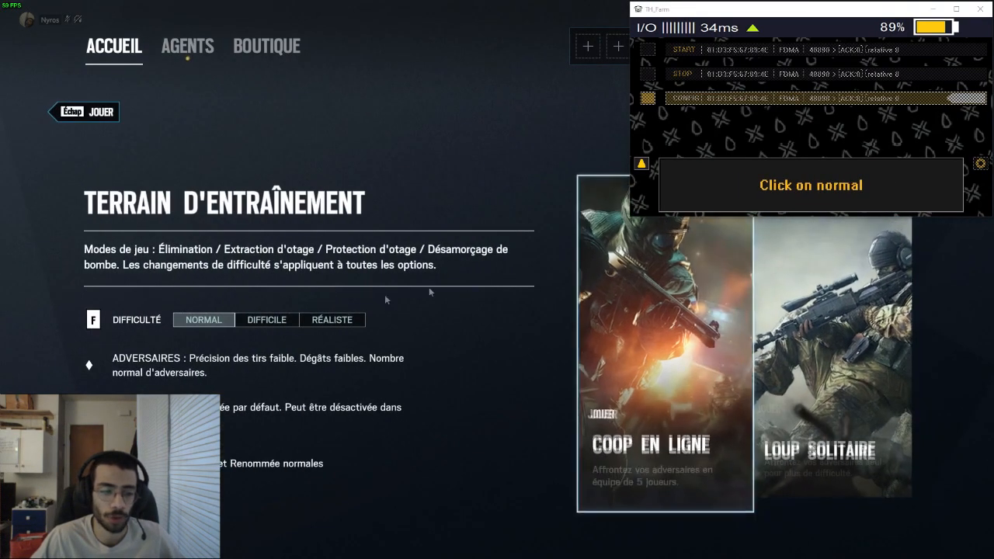
click(204, 319)
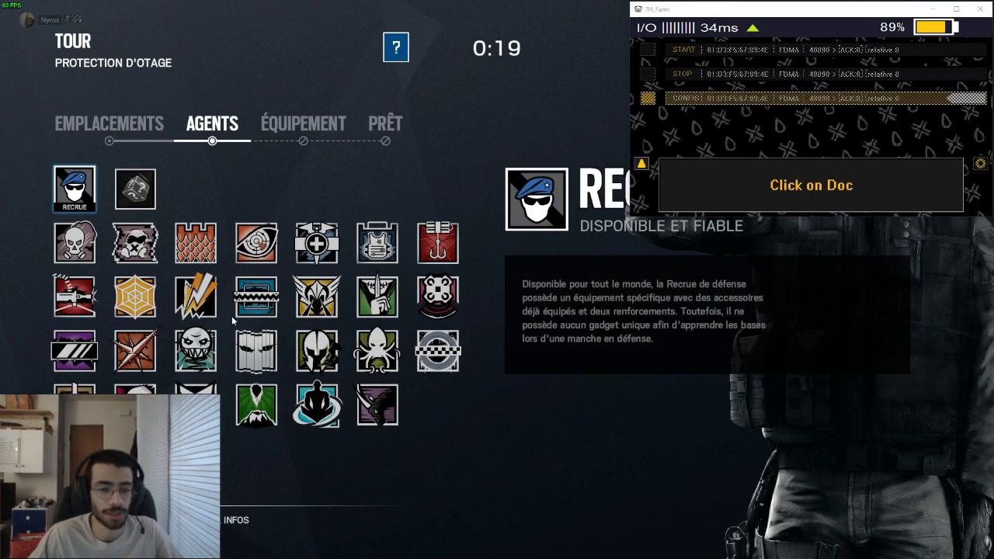
Step: Pick Doc as the defender and confirm his default loadout
click(303, 123)
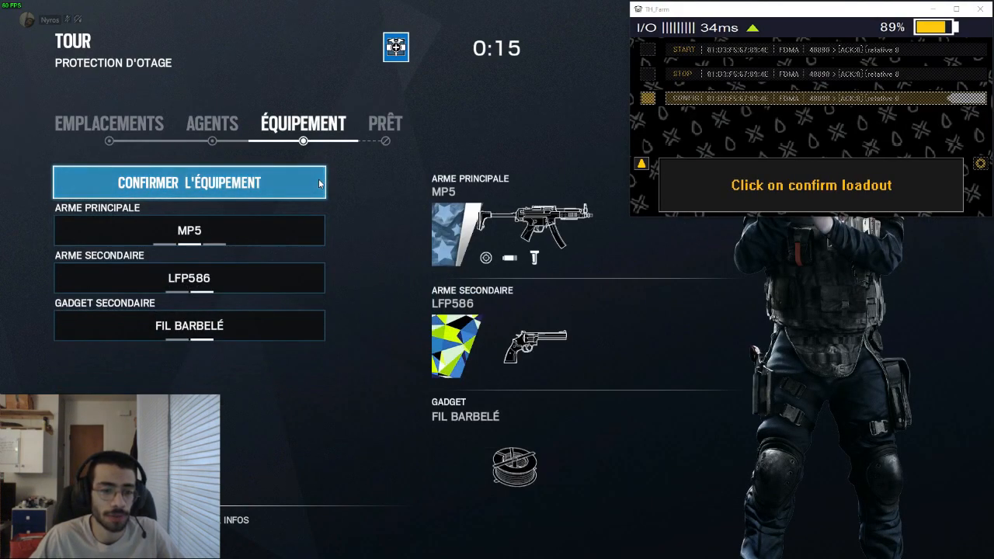
click(189, 182)
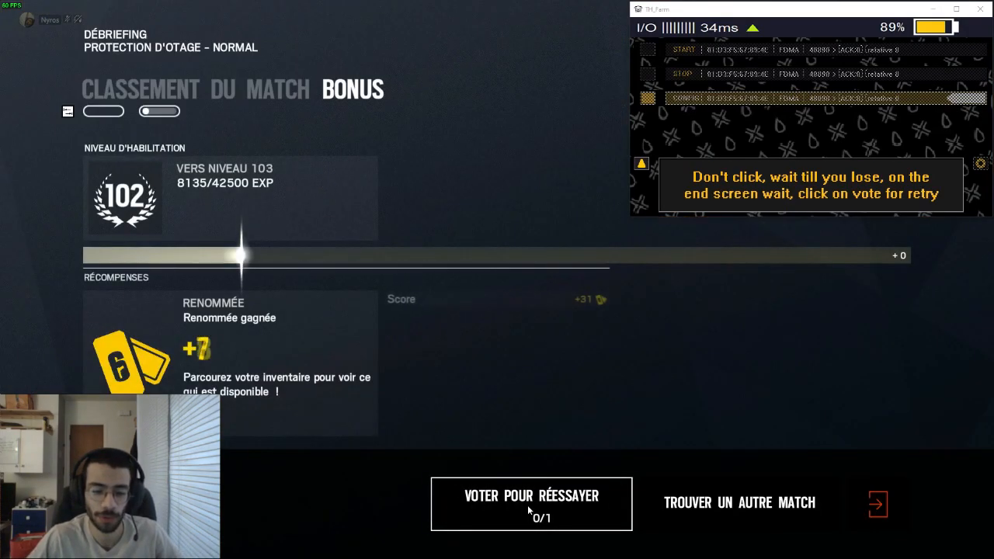
Step: Vote VOTER POUR RÉESSAYER on the debriefing screen to replay the match
click(533, 503)
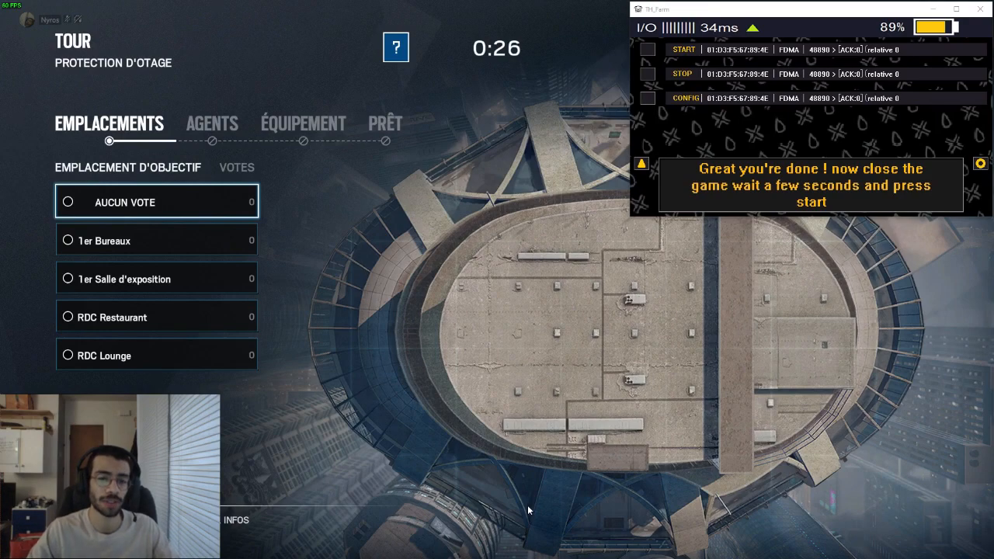
mouse_move(352, 316)
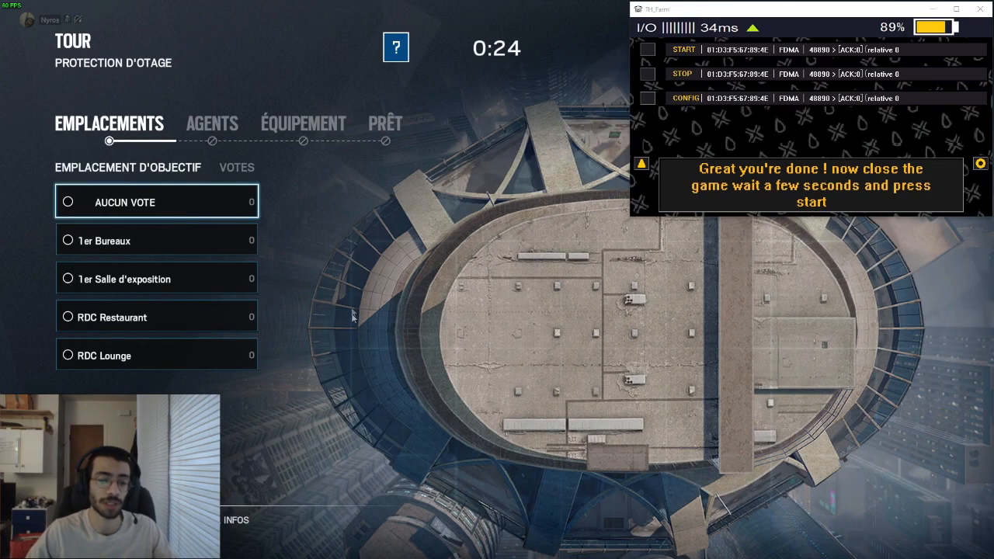
mouse_move(175, 130)
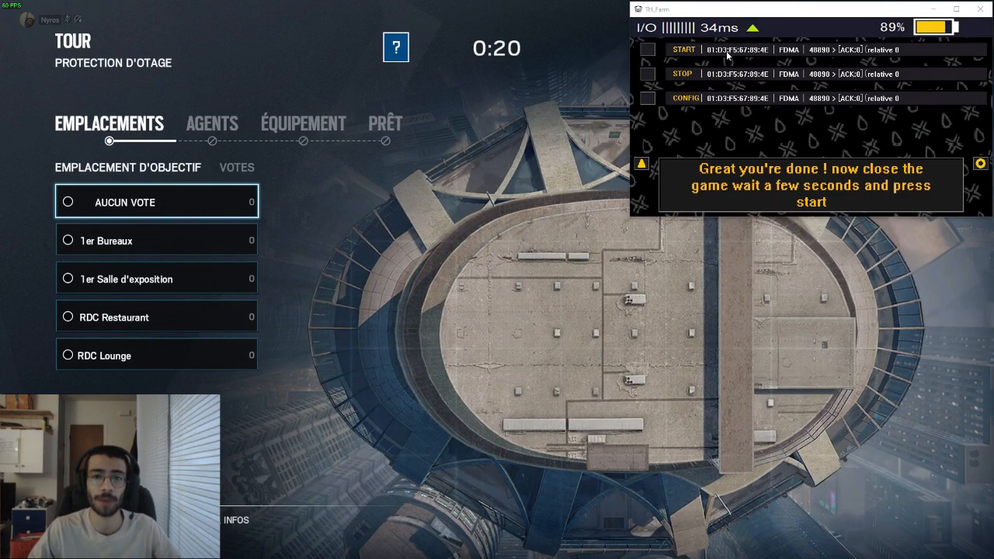
Step: Start the TH_Farm automated run, then close Rainbow Six Siege
click(684, 49)
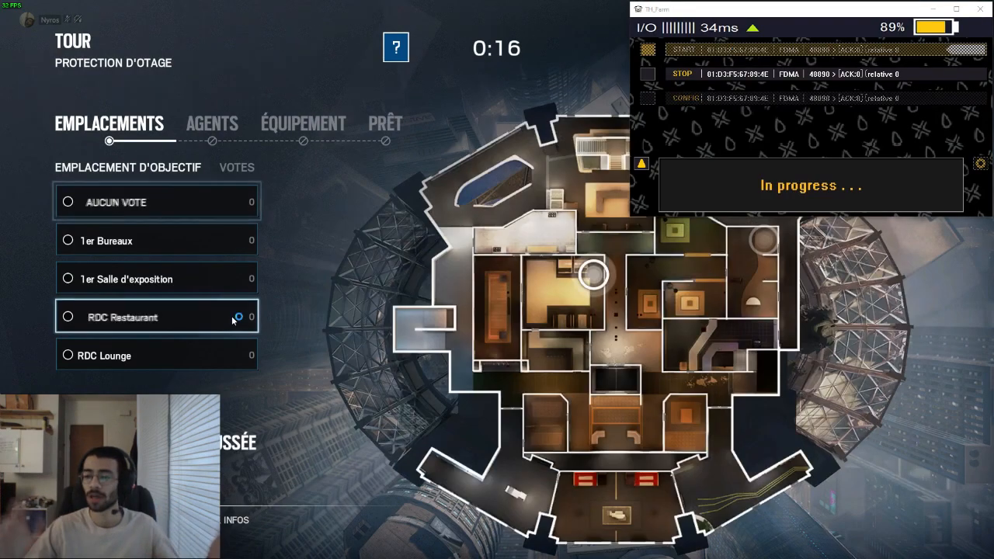
click(212, 123)
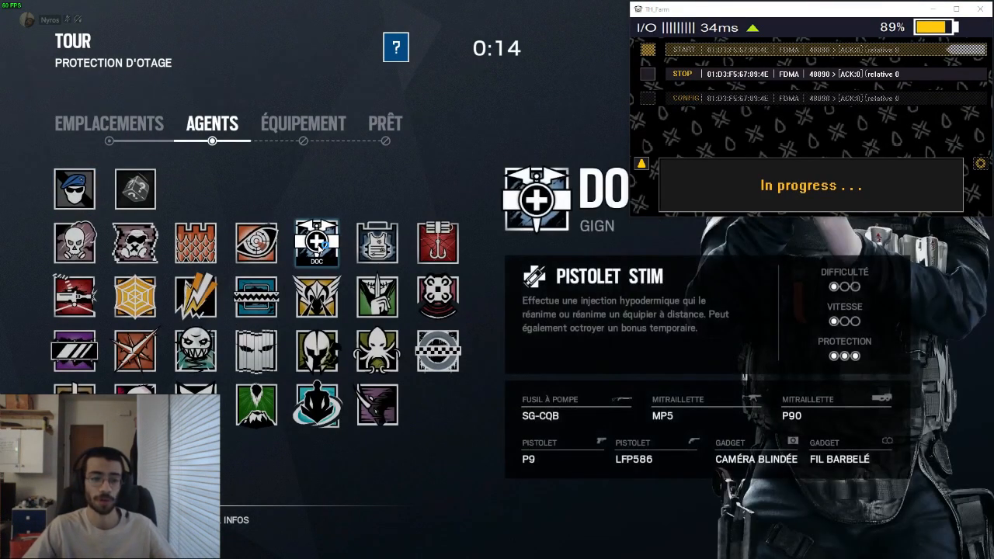
click(384, 123)
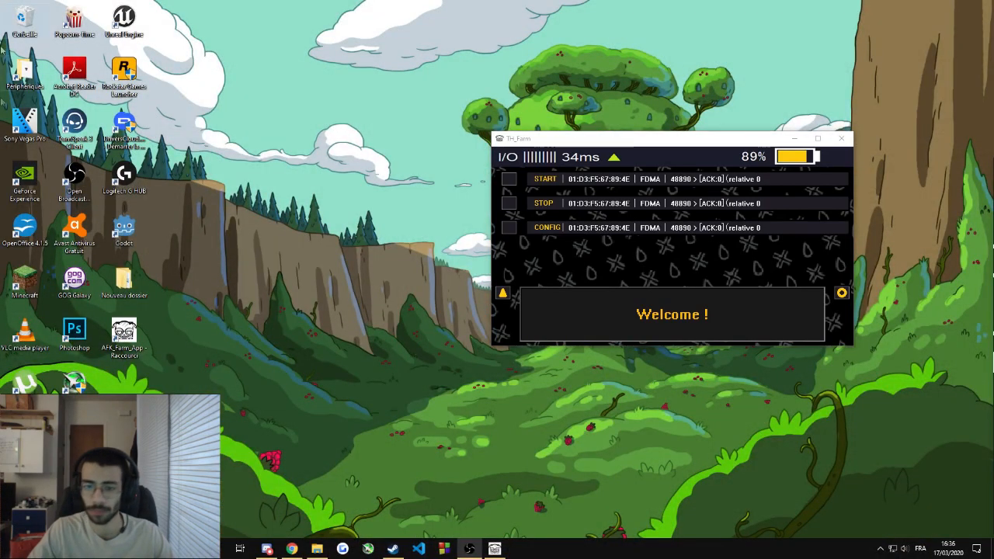
Step: Move the TH_Farm window to the top-right corner and start the farming run
drag(671, 138, 581, 179)
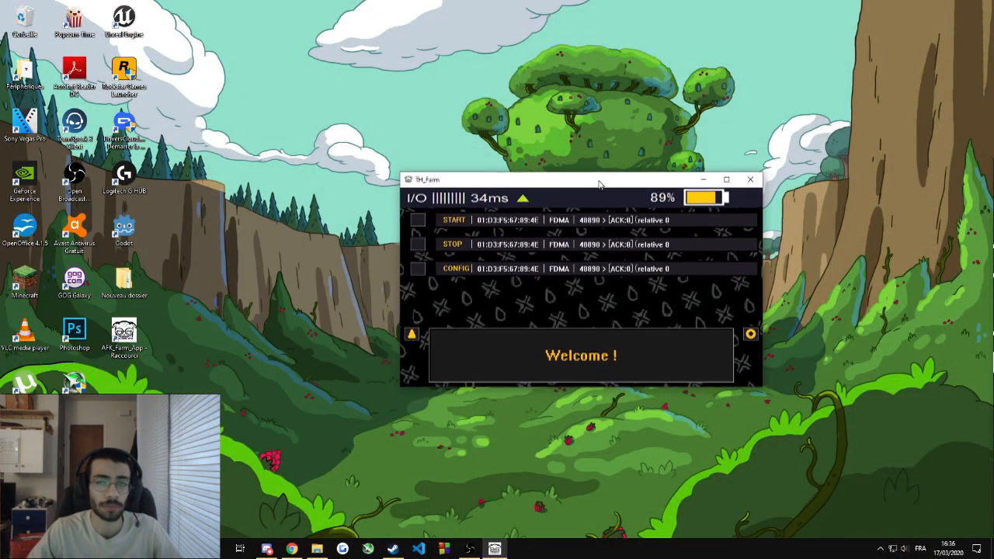
drag(579, 180, 789, 29)
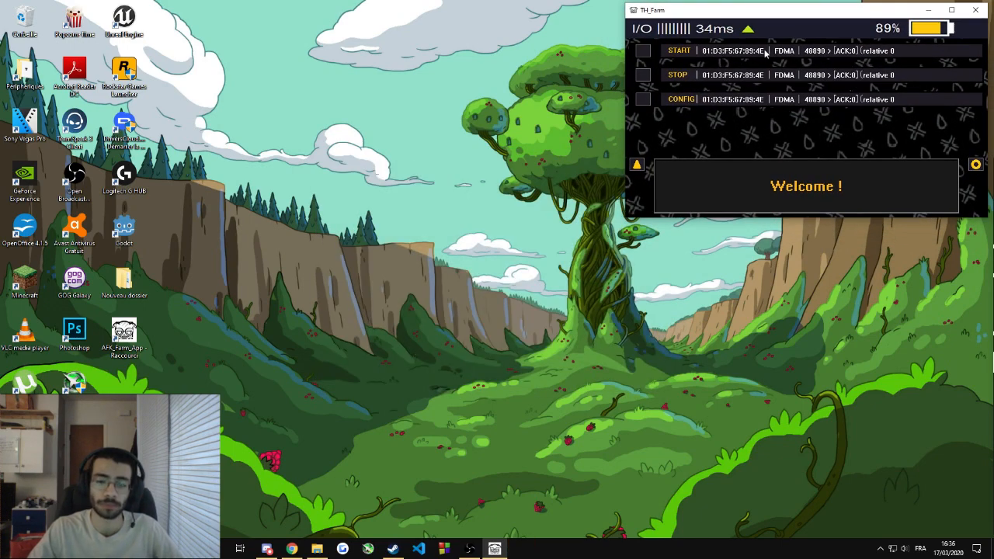
click(678, 50)
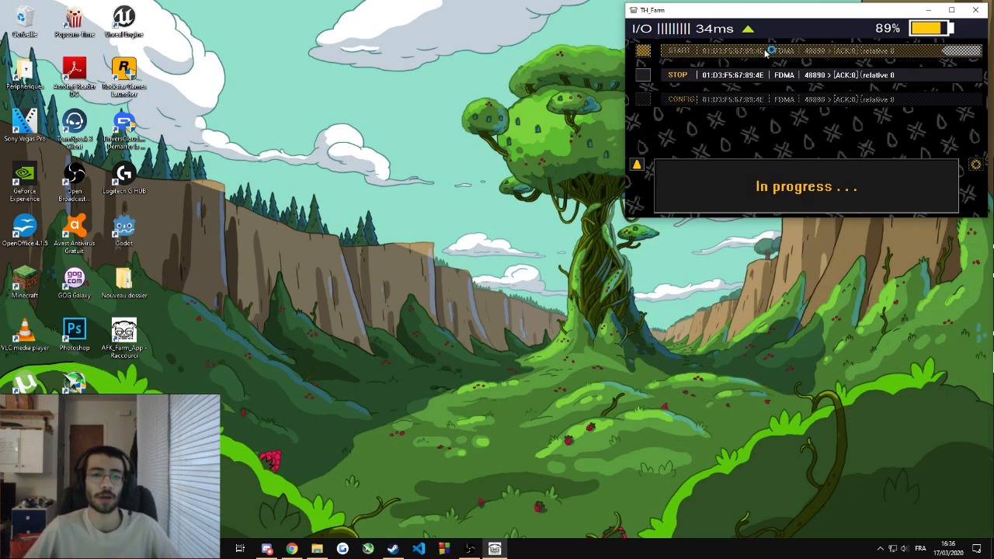